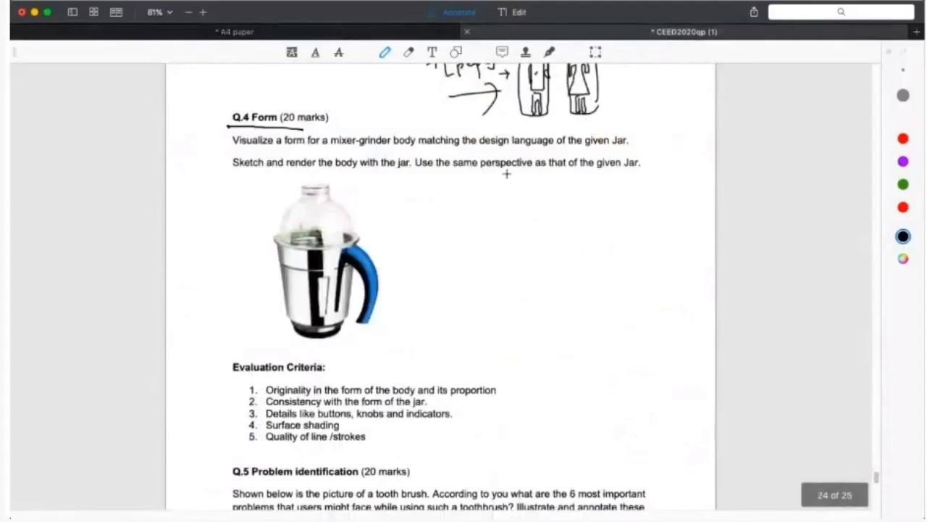
- Circle 'form' and 'design language' and underline 'mixer-grinder body' and 'same perspective as that of the given Jar'
{"action": "left_click_drag", "start_coordinate": [278, 139], "coordinate": [307, 139]}
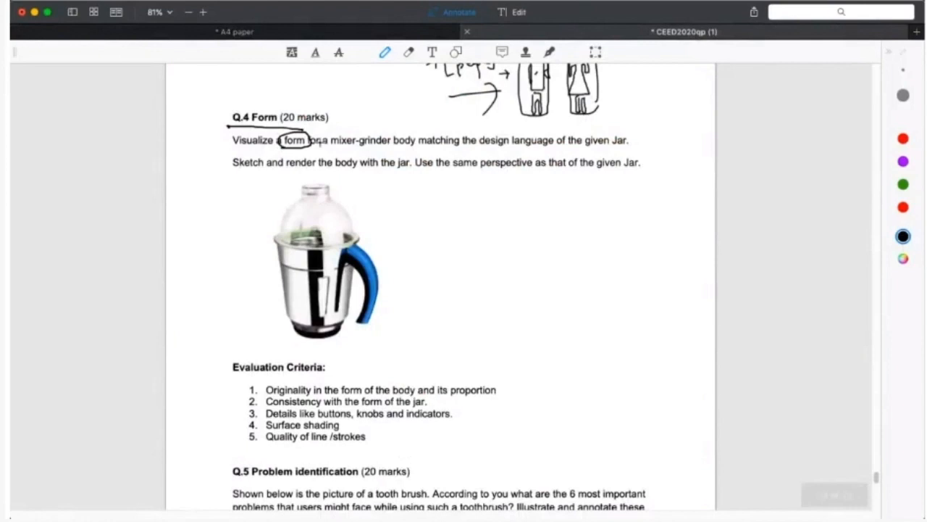
{"action": "left_click_drag", "start_coordinate": [328, 148], "coordinate": [417, 148]}
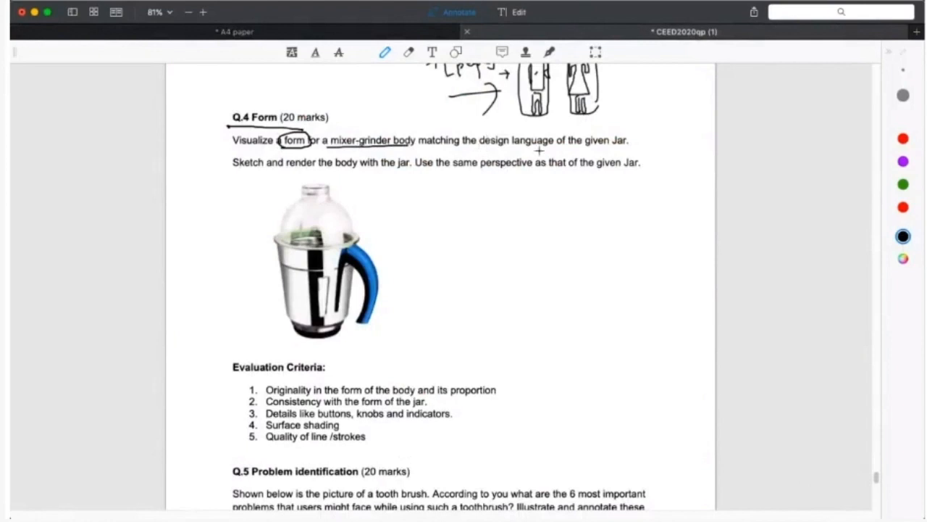
{"action": "left_click_drag", "start_coordinate": [490, 152], "coordinate": [620, 151]}
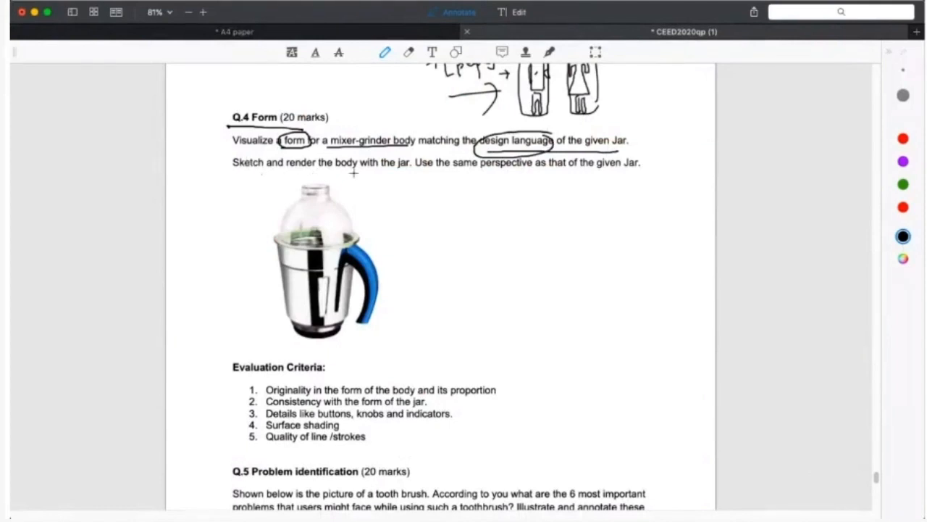
{"action": "mouse_move", "coordinate": [457, 176]}
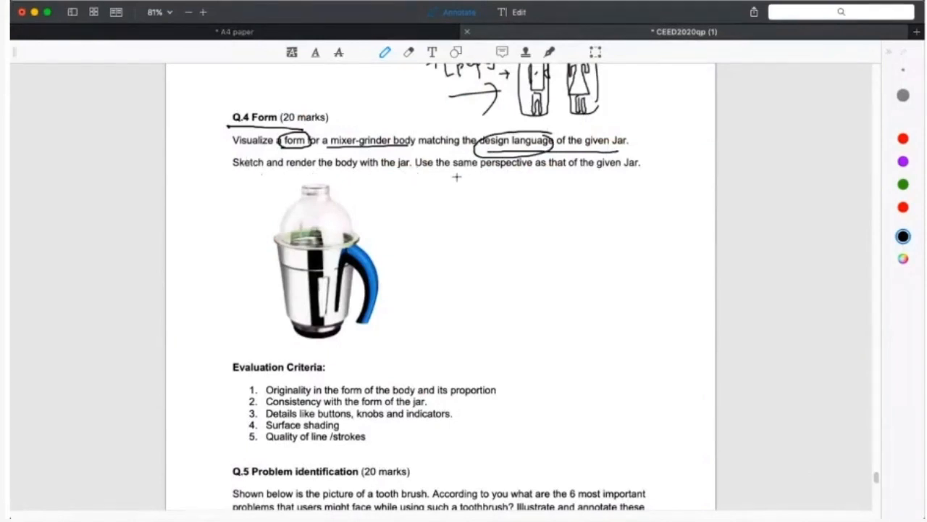
{"action": "left_click_drag", "start_coordinate": [457, 171], "coordinate": [640, 165]}
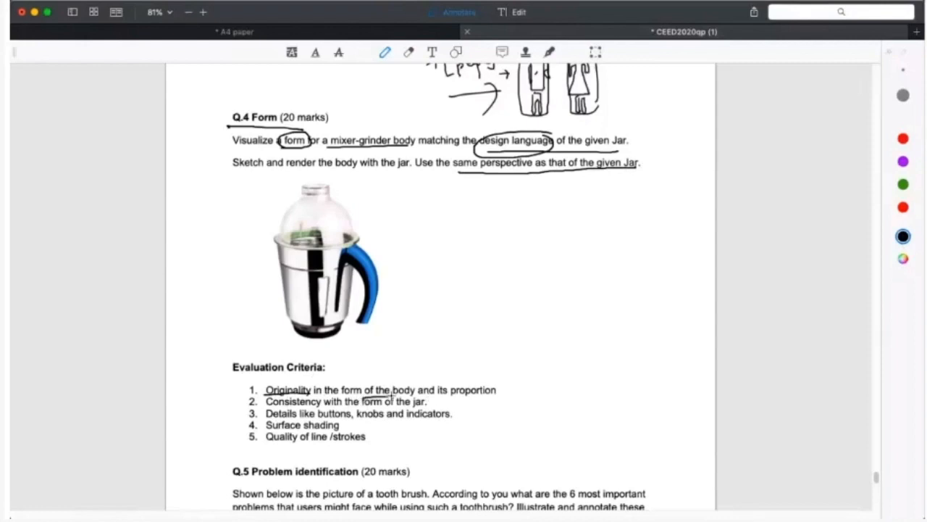
- Mark the key words in the evaluation criteria, circling the line and strokes quality criterion
{"action": "left_click_drag", "start_coordinate": [449, 391], "coordinate": [495, 391]}
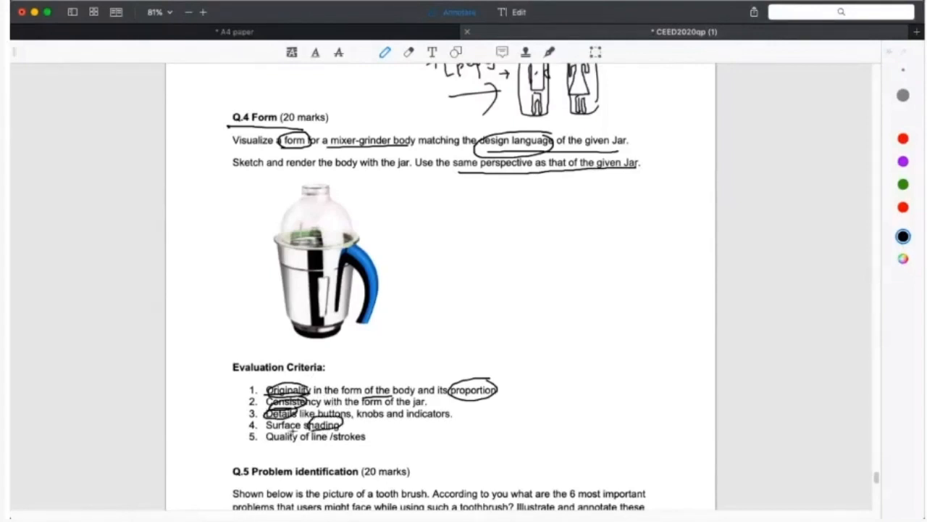
{"action": "left_click_drag", "start_coordinate": [268, 436], "coordinate": [365, 436]}
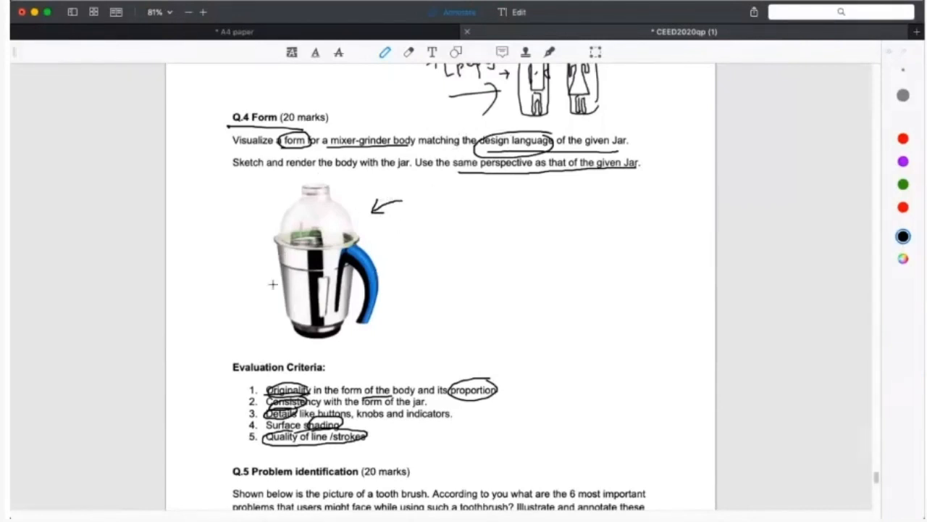
{"action": "mouse_move", "coordinate": [587, 168]}
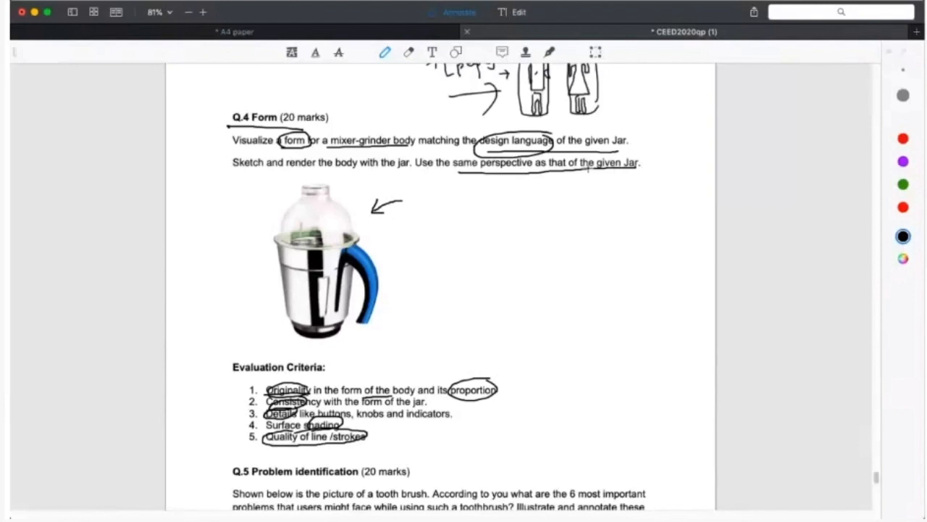
{"action": "mouse_move", "coordinate": [589, 194]}
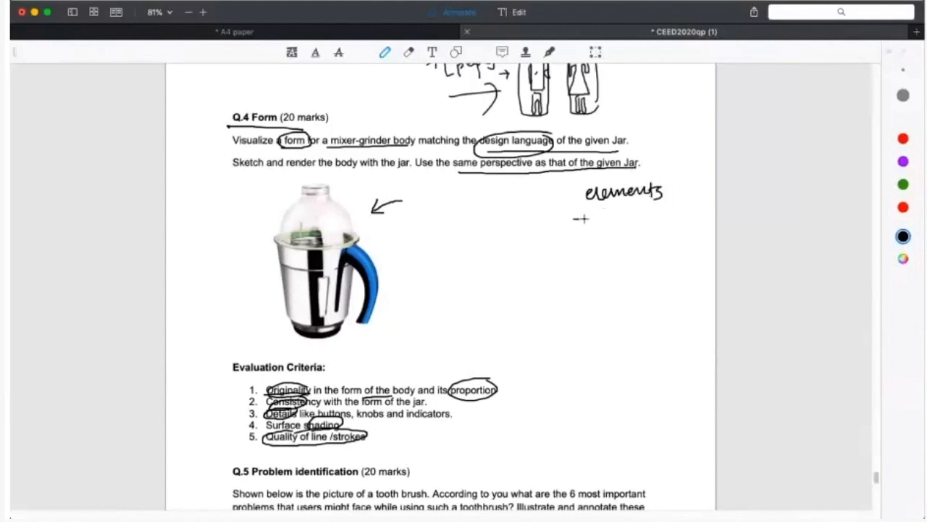
{"action": "mouse_move", "coordinate": [432, 284]}
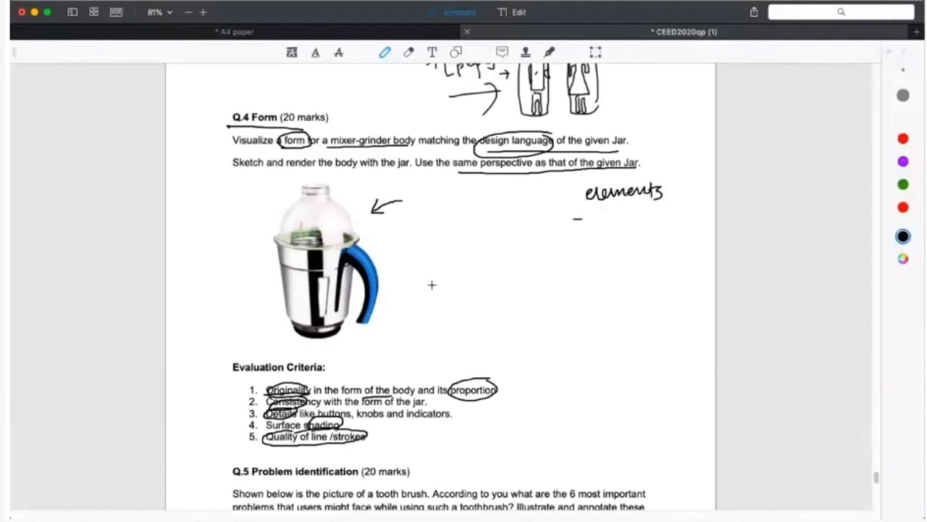
{"action": "mouse_move", "coordinate": [386, 252]}
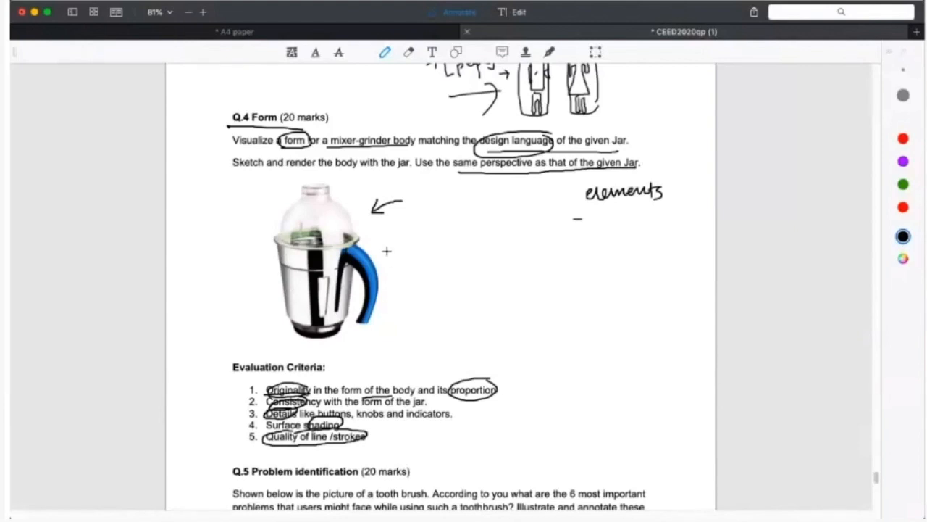
{"action": "mouse_move", "coordinate": [521, 180]}
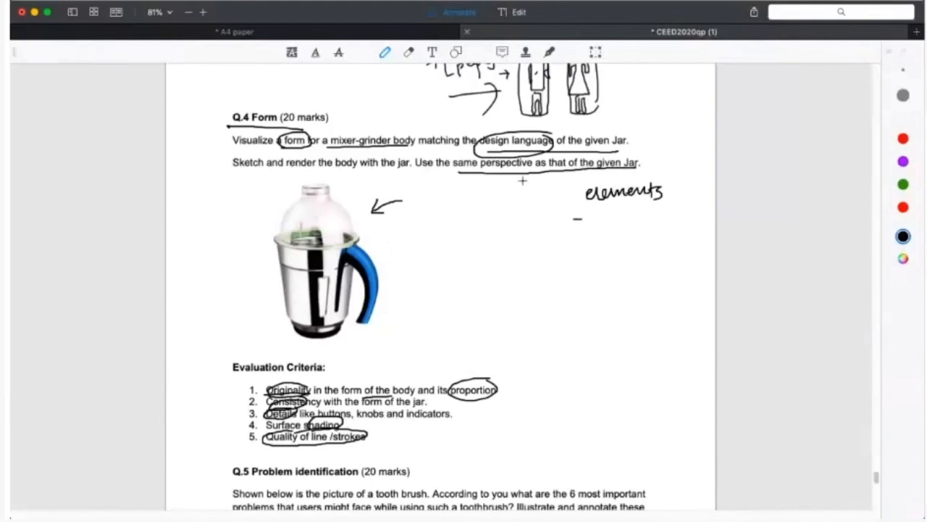
{"action": "mouse_move", "coordinate": [221, 389]}
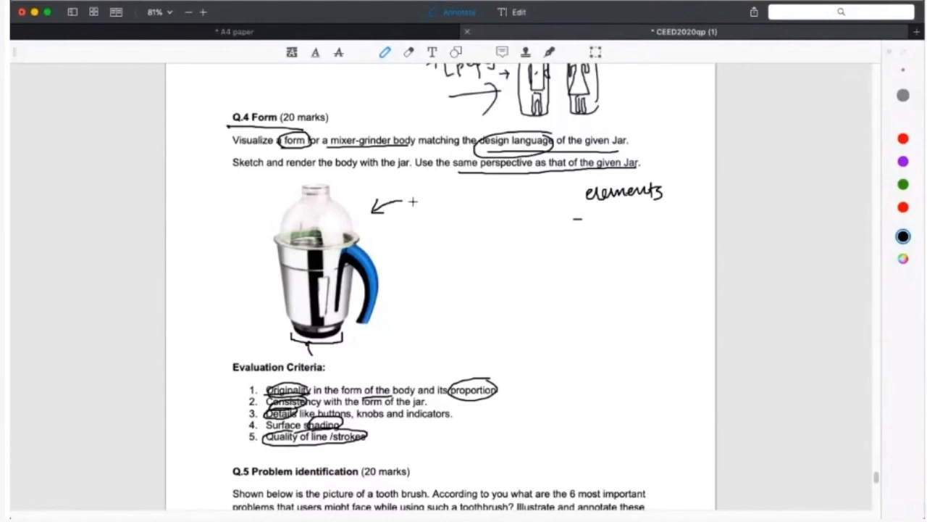
{"action": "mouse_move", "coordinate": [389, 219]}
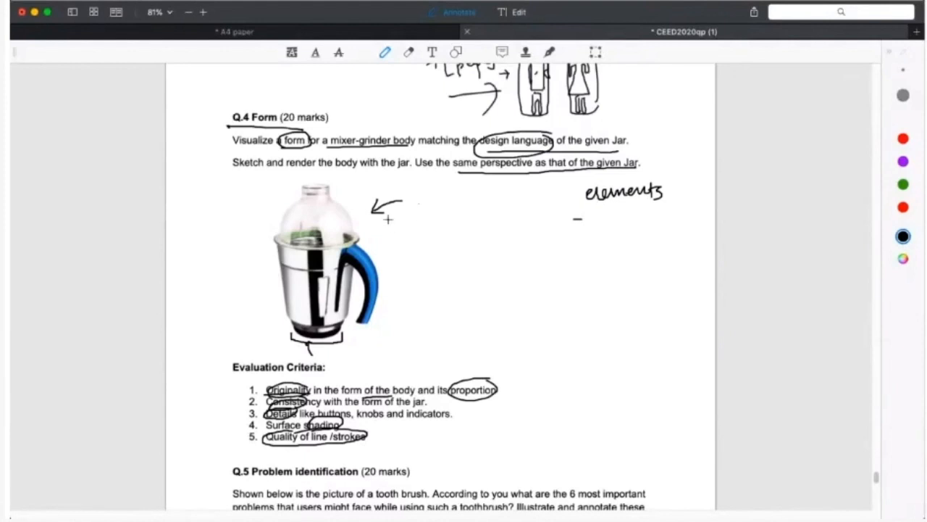
{"action": "mouse_move", "coordinate": [390, 242]}
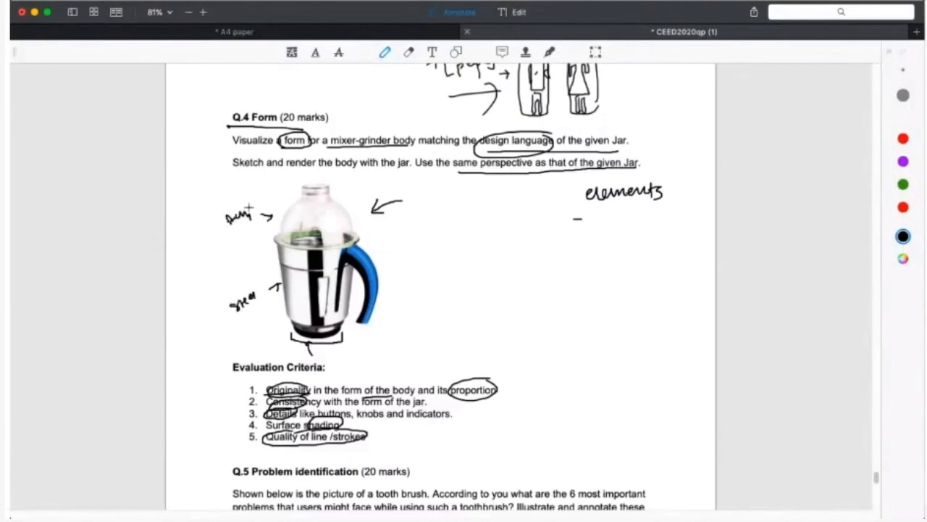
- Label the jar's handle with an arrow and write '- structure' under elements
{"action": "left_click_drag", "start_coordinate": [392, 271], "coordinate": [419, 268]}
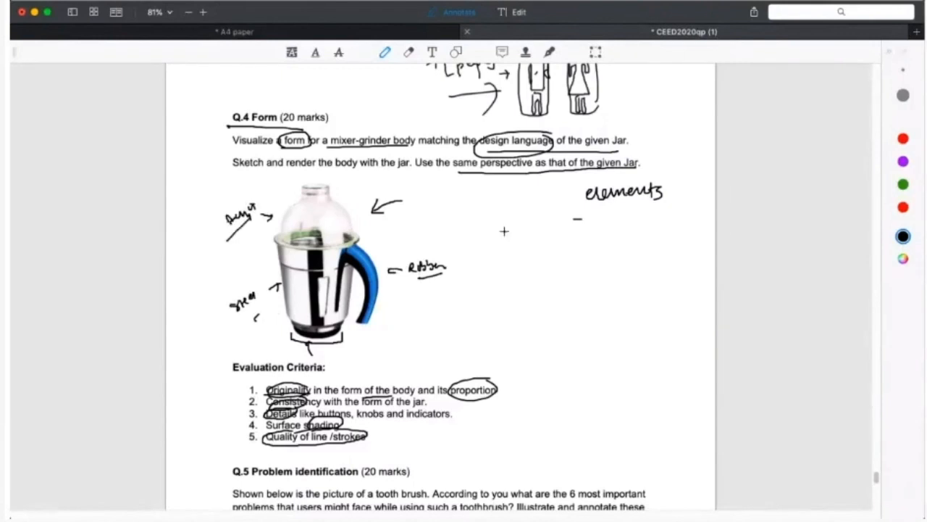
{"action": "type", "text": "f"}
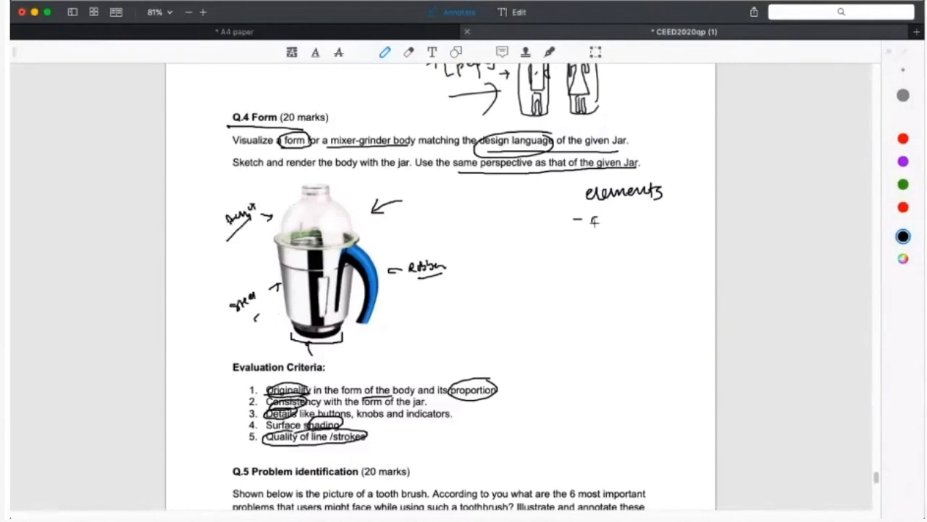
{"action": "type", "text": "structure"}
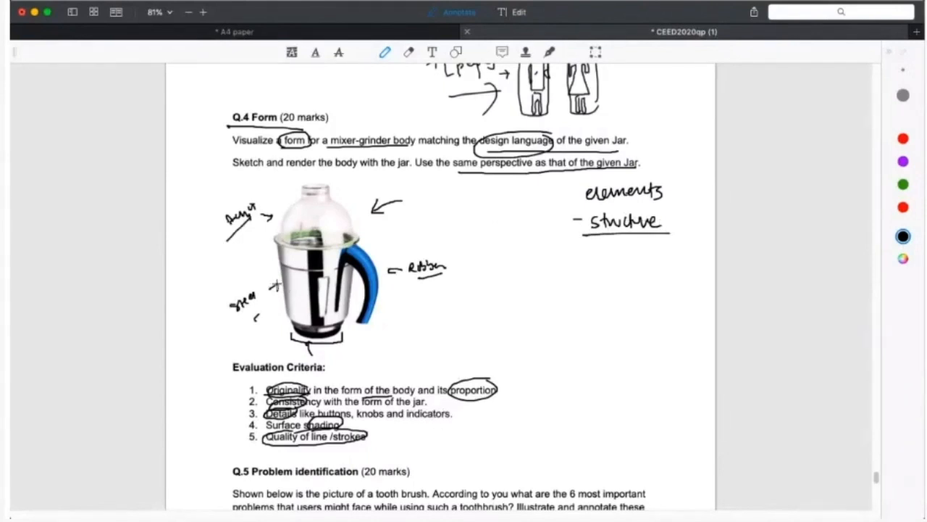
{"action": "mouse_move", "coordinate": [279, 229]}
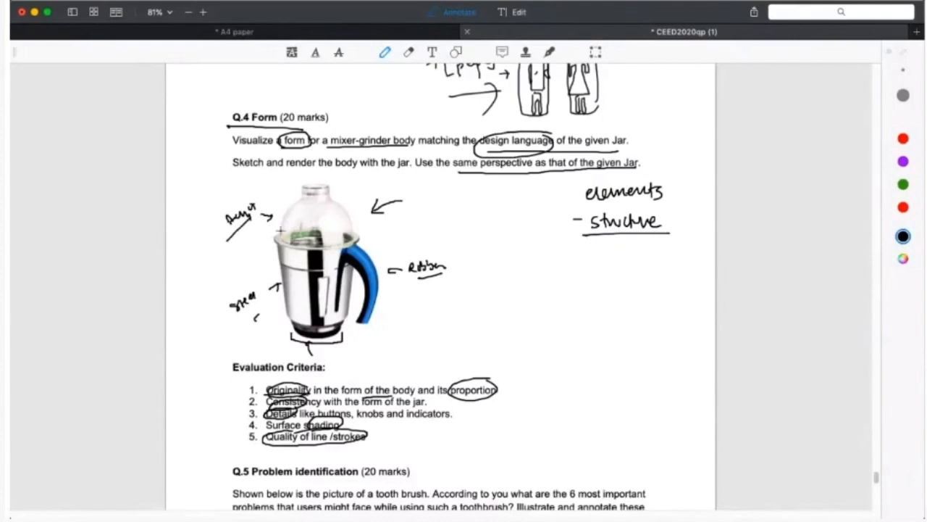
{"action": "mouse_move", "coordinate": [475, 298]}
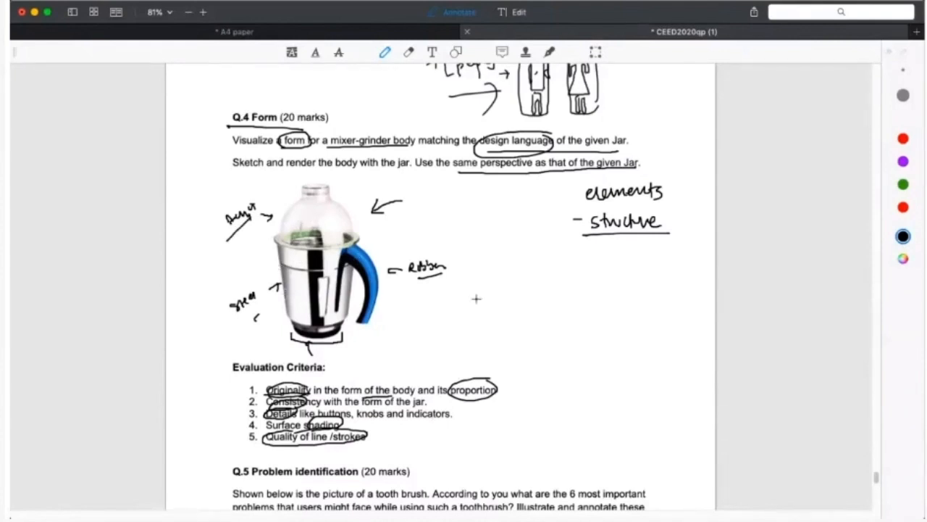
- Sketch a cup-shaped body outline with a rounded top right of the jar
{"action": "left_click_drag", "start_coordinate": [477, 264], "coordinate": [477, 319]}
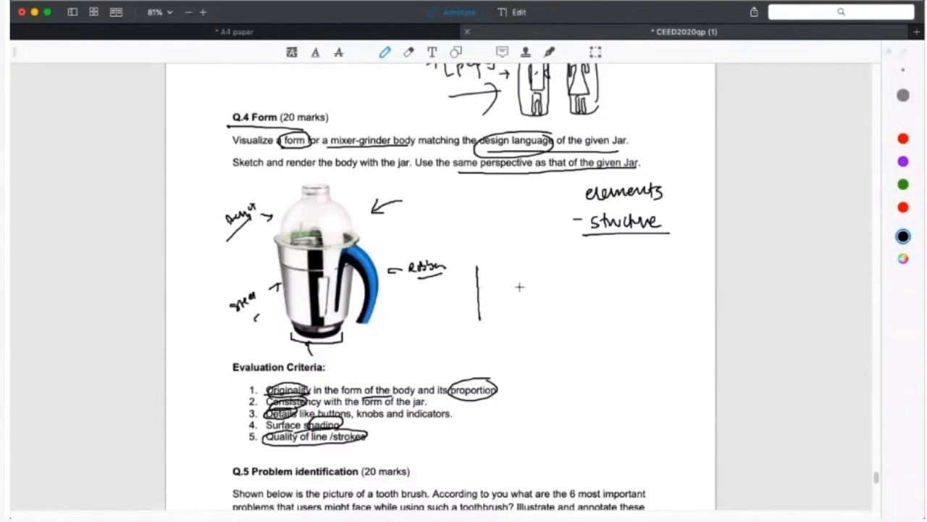
{"action": "left_click_drag", "start_coordinate": [529, 263], "coordinate": [516, 326]}
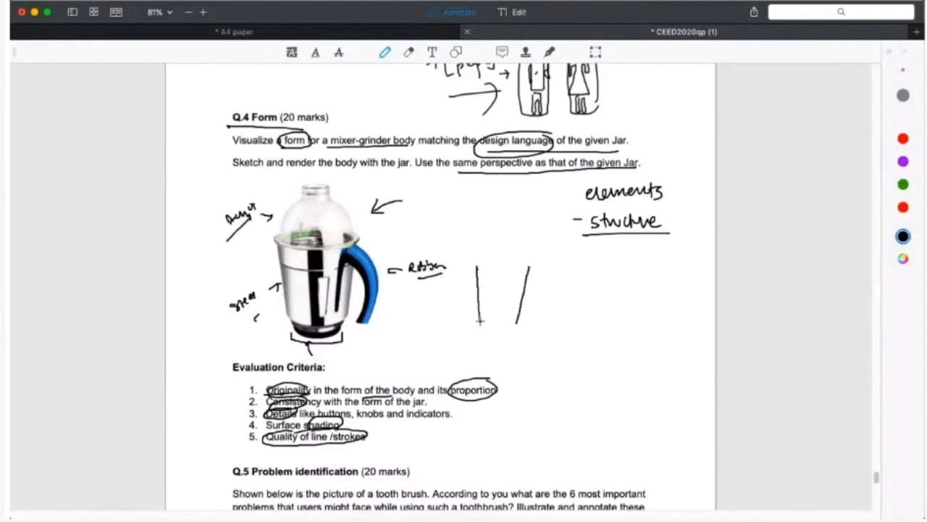
{"action": "left_click_drag", "start_coordinate": [478, 322], "coordinate": [519, 326]}
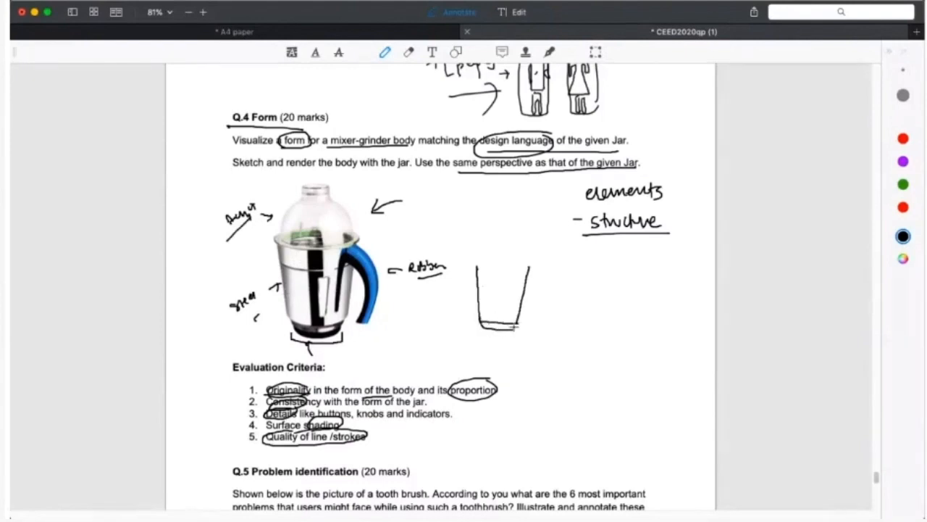
{"action": "left_click_drag", "start_coordinate": [471, 268], "coordinate": [519, 268]}
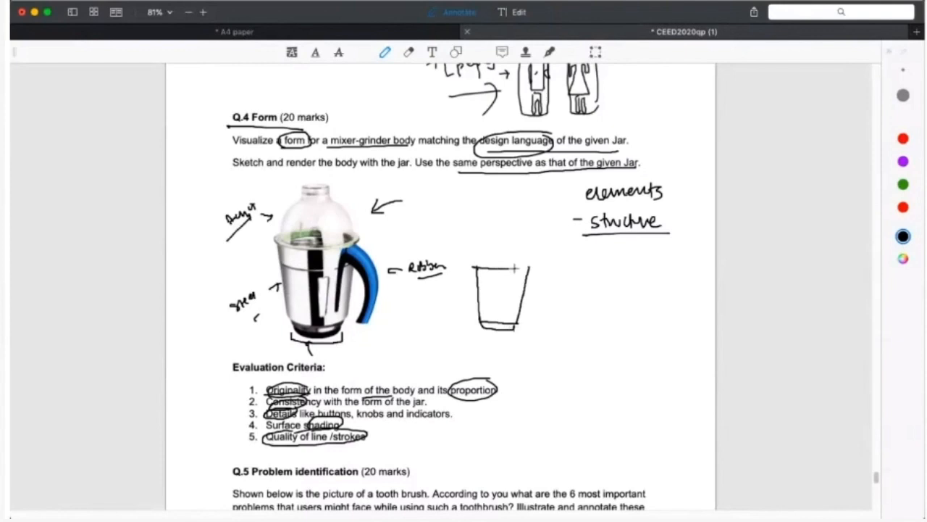
{"action": "mouse_move", "coordinate": [492, 255]}
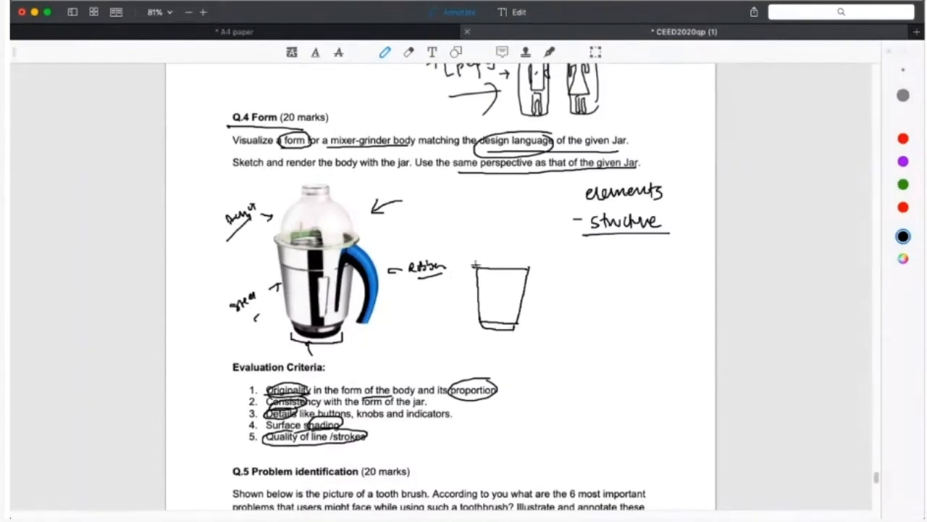
{"action": "left_click_drag", "start_coordinate": [475, 268], "coordinate": [525, 249]}
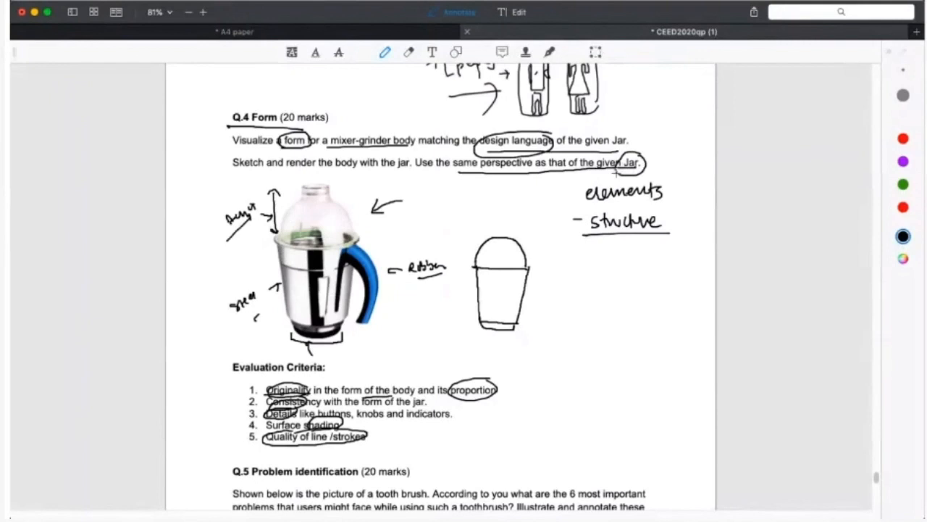
- Sketch a second lidded jar outline with a handle
{"action": "left_click_drag", "start_coordinate": [616, 173], "coordinate": [374, 210]}
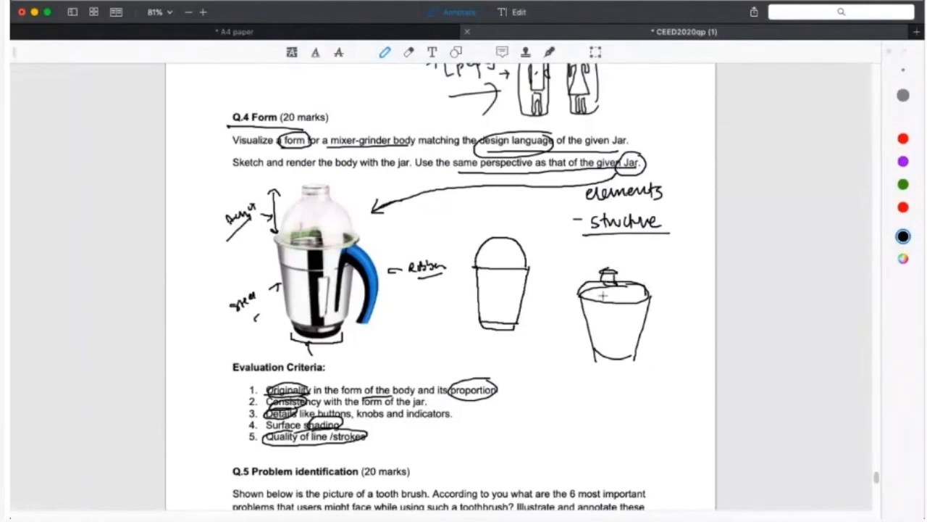
{"action": "left_click_drag", "start_coordinate": [582, 293], "coordinate": [641, 297]}
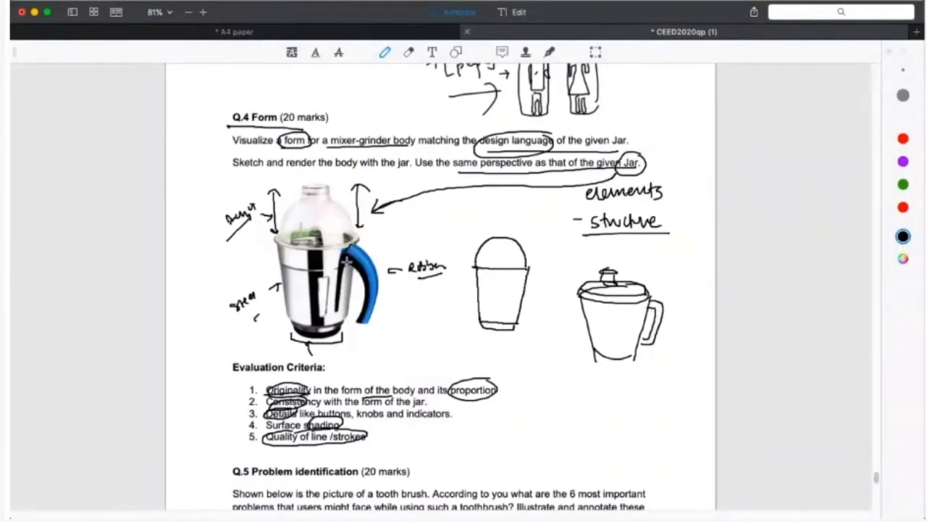
- Add a handle to the middle jar outline and write the note 'curve' beside it
{"action": "left_click_drag", "start_coordinate": [344, 258], "coordinate": [365, 321]}
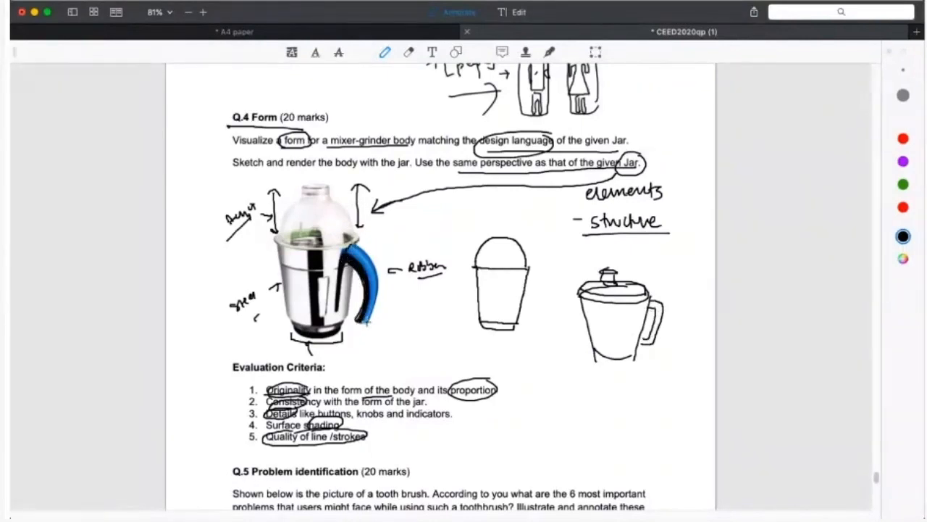
{"action": "left_click_drag", "start_coordinate": [374, 247], "coordinate": [369, 326]}
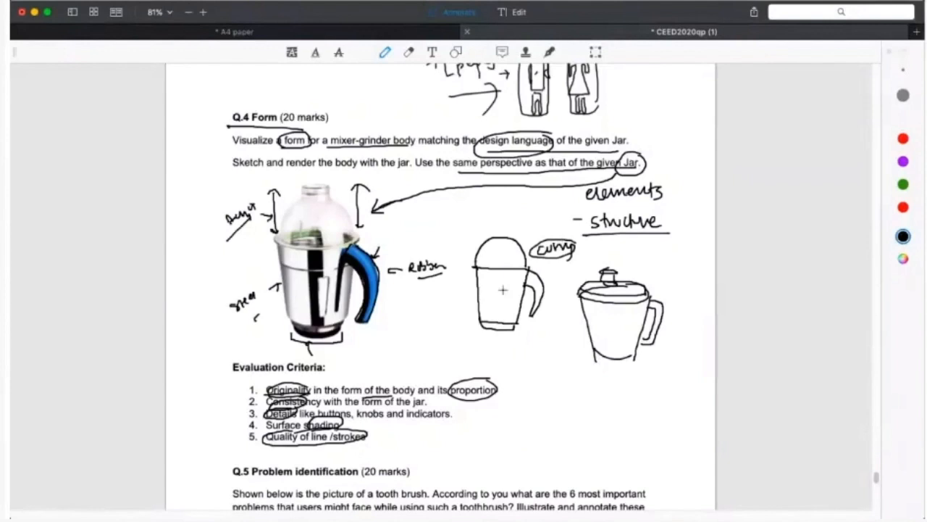
{"action": "mouse_move", "coordinate": [606, 321]}
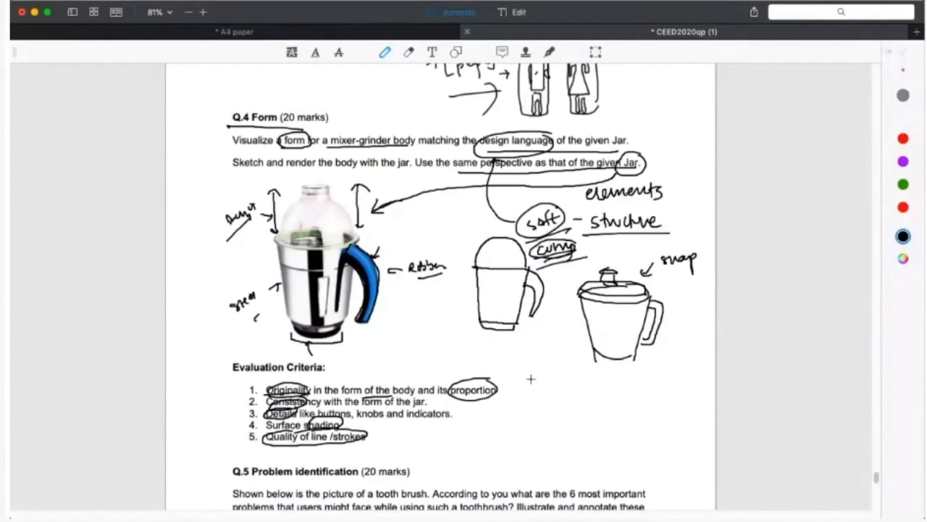
{"action": "mouse_move", "coordinate": [583, 440]}
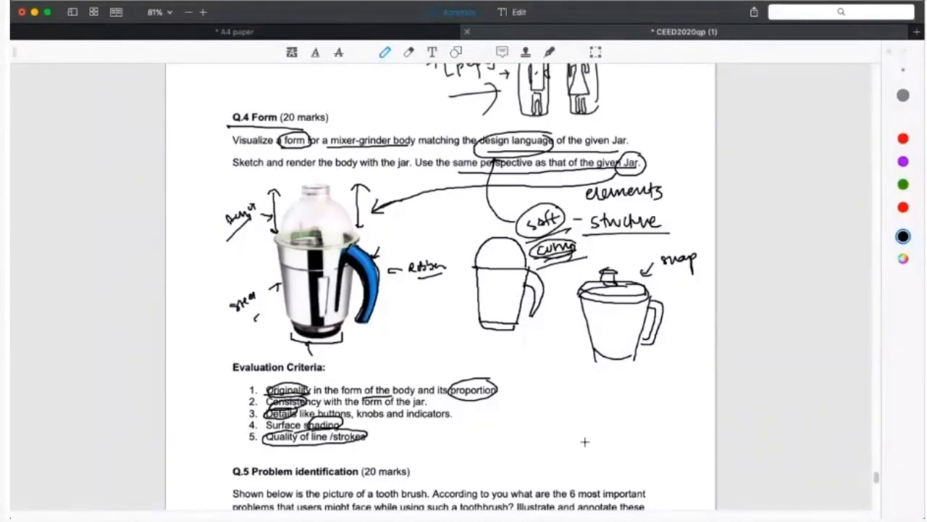
{"action": "mouse_move", "coordinate": [407, 175]}
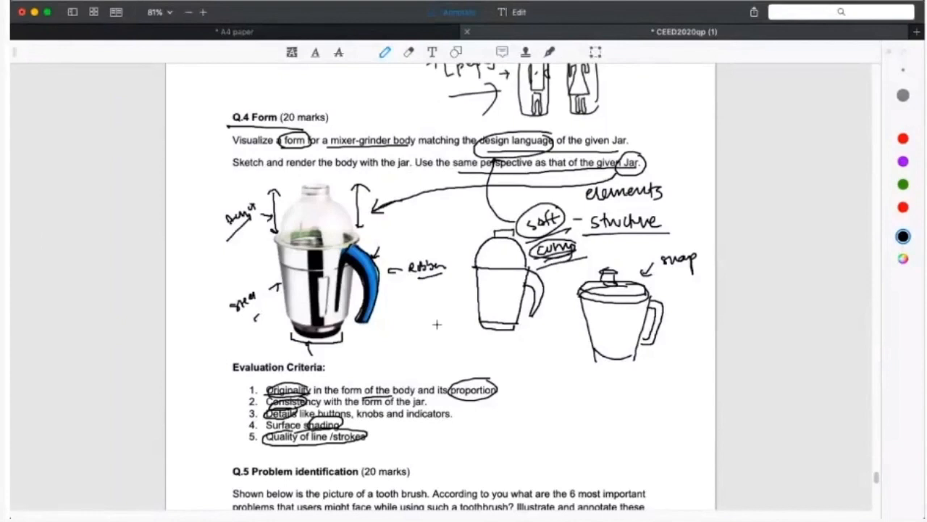
{"action": "mouse_move", "coordinate": [447, 294]}
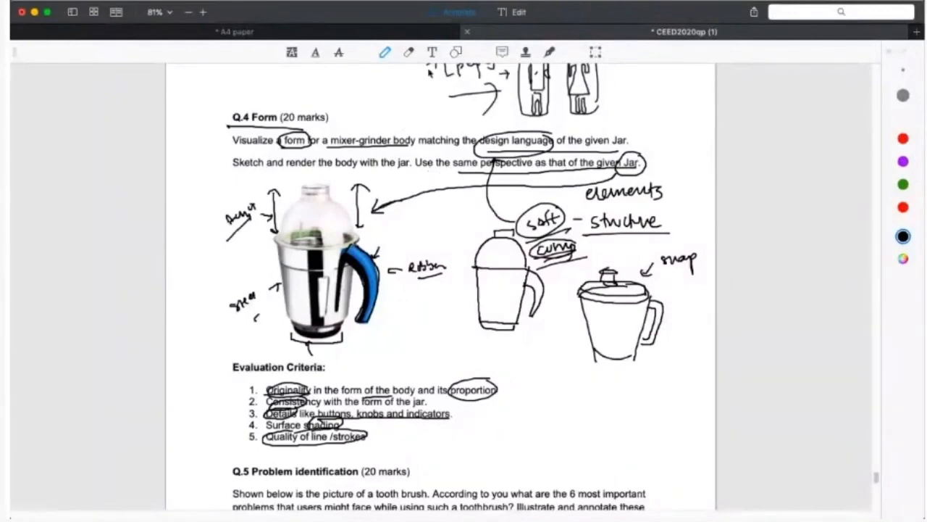
- Erase the ink notes around the jar photo with the eraser, then return to the pen
{"action": "left_click", "coordinate": [409, 52]}
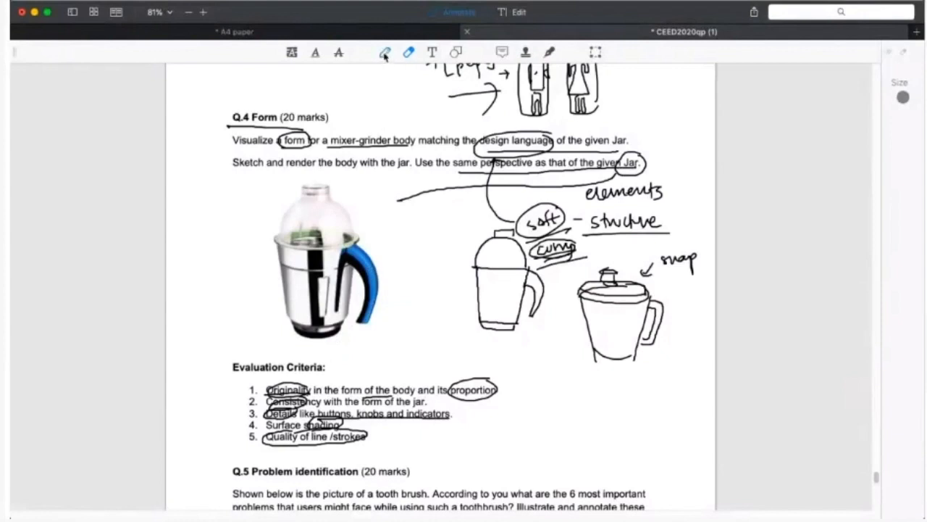
{"action": "left_click", "coordinate": [385, 52]}
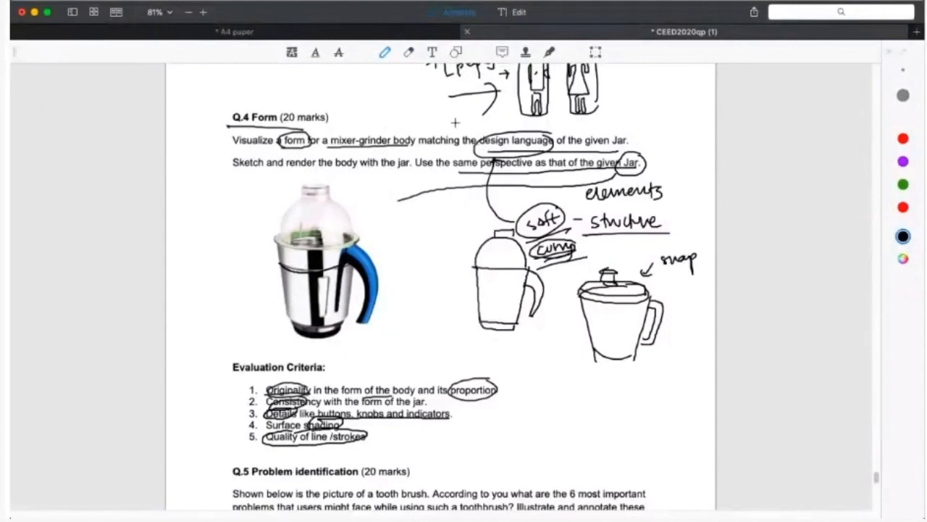
{"action": "mouse_move", "coordinate": [323, 280]}
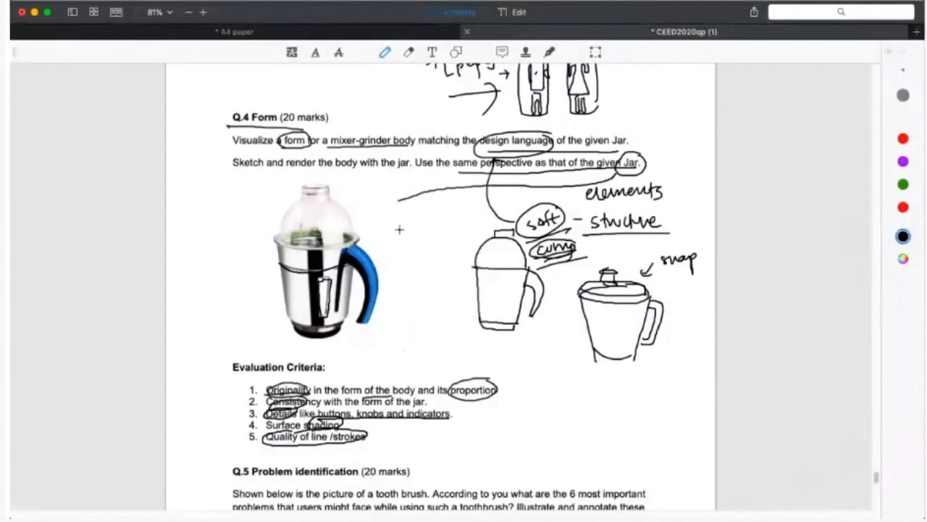
{"action": "mouse_move", "coordinate": [408, 98]}
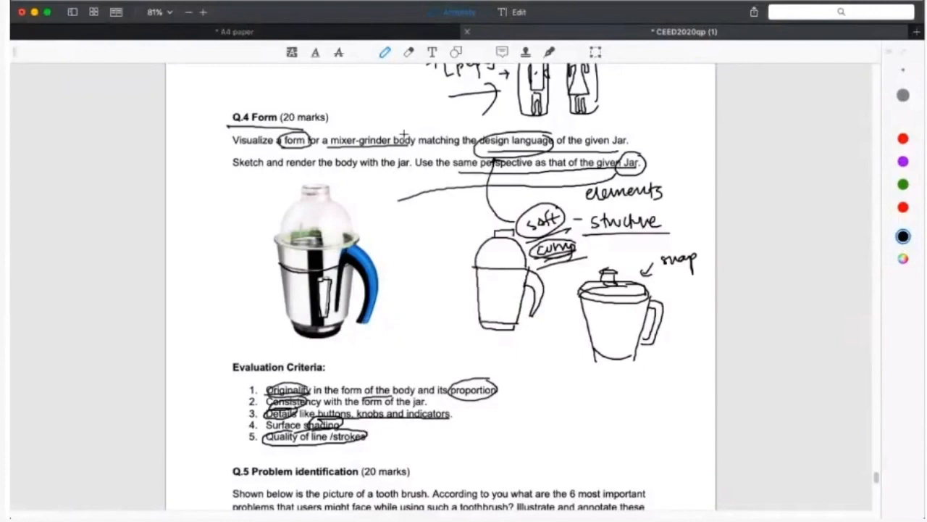
{"action": "mouse_move", "coordinate": [395, 80]}
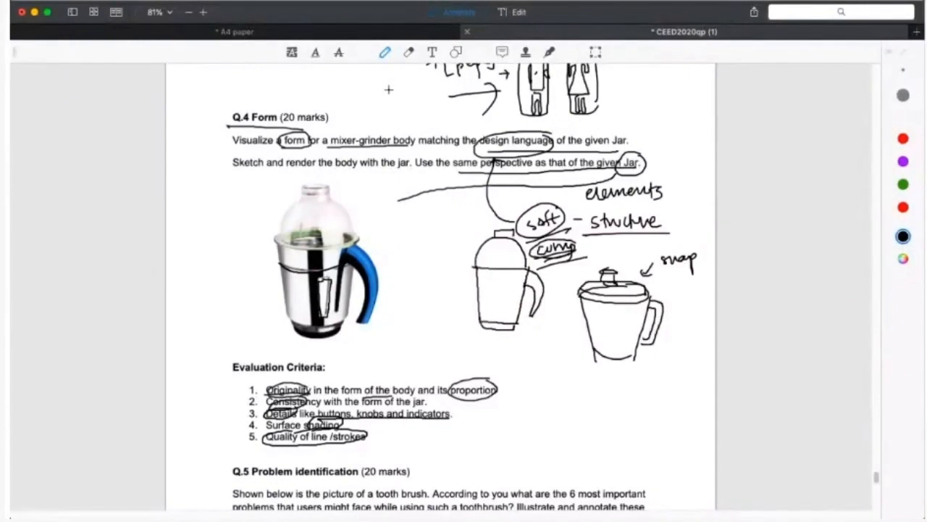
{"action": "mouse_move", "coordinate": [400, 192]}
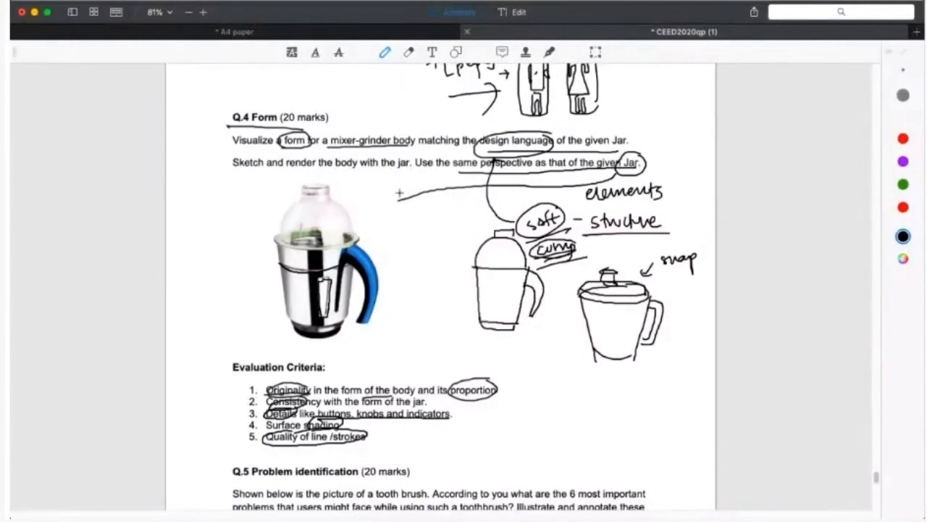
{"action": "mouse_move", "coordinate": [394, 284]}
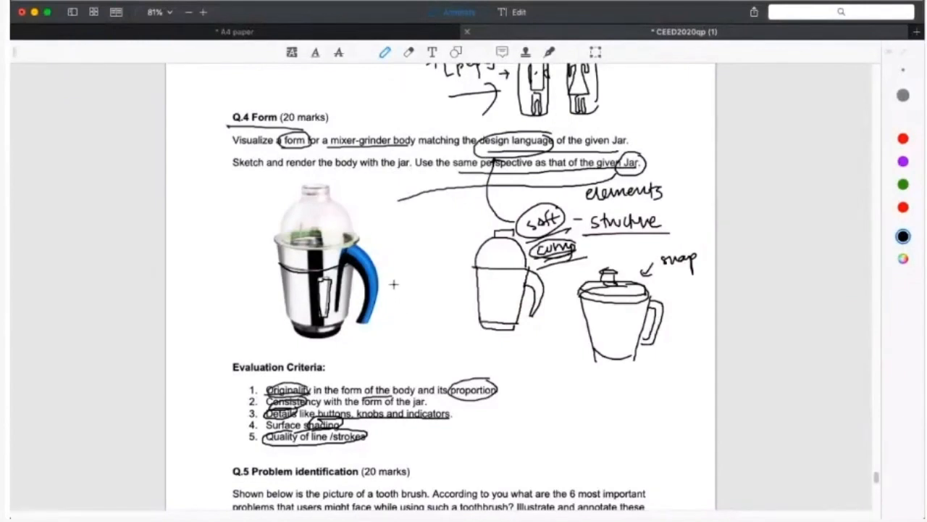
{"action": "mouse_move", "coordinate": [904, 72]}
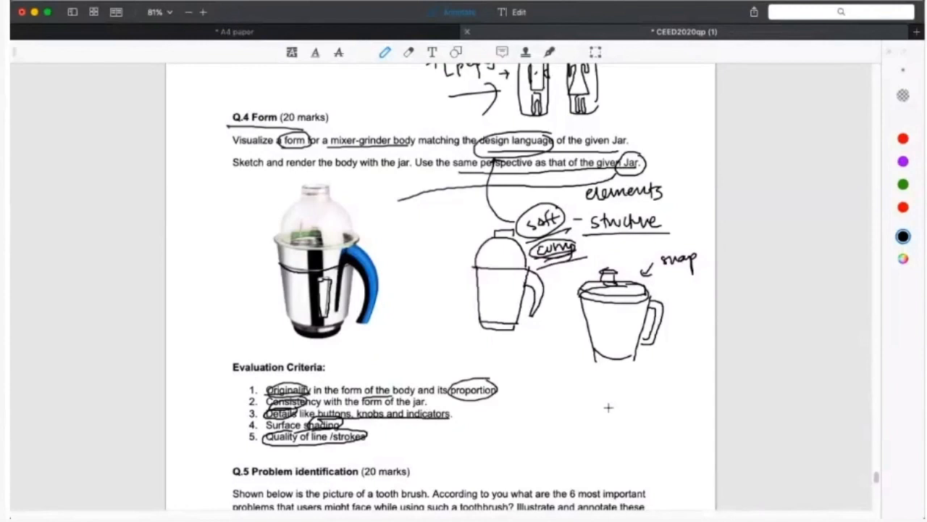
{"action": "mouse_move", "coordinate": [342, 211]}
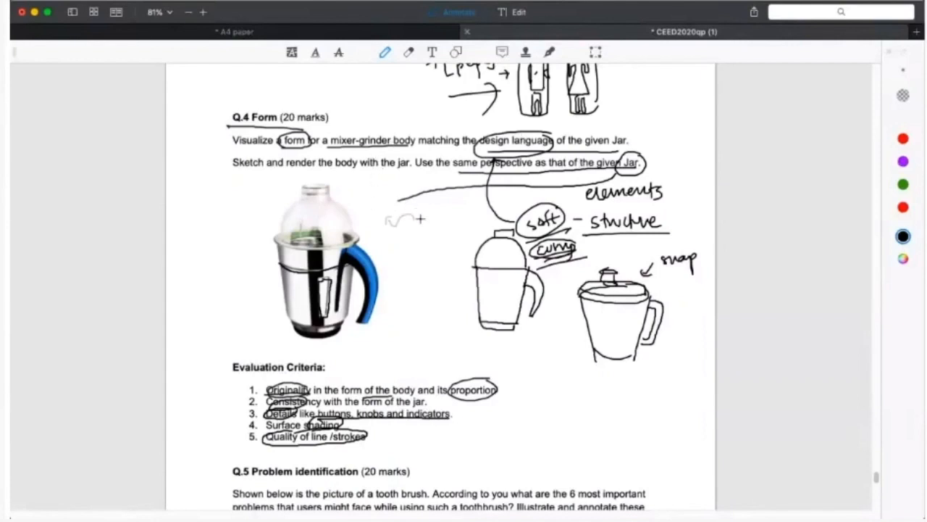
- Draw a faint rough boxy body sketch right of the jar photo
{"action": "left_click_drag", "start_coordinate": [405, 221], "coordinate": [471, 224]}
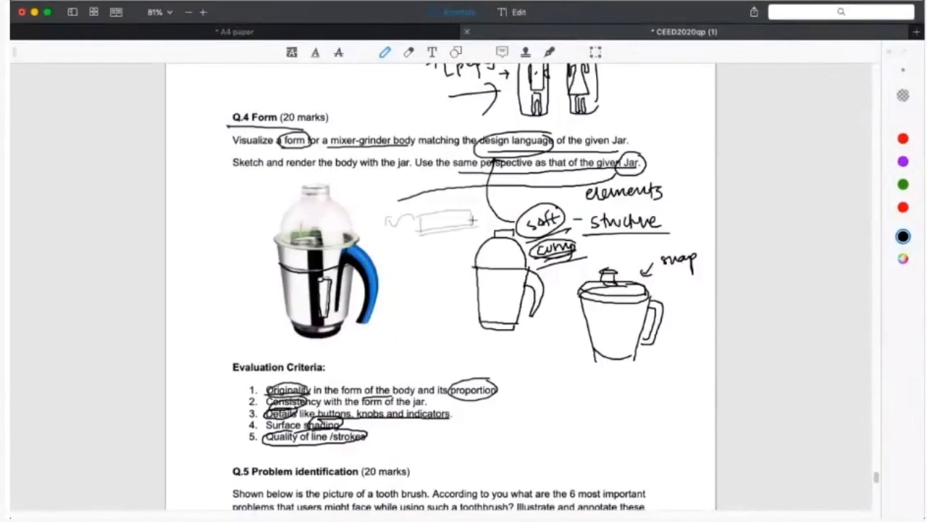
{"action": "left_click_drag", "start_coordinate": [446, 218], "coordinate": [446, 250]}
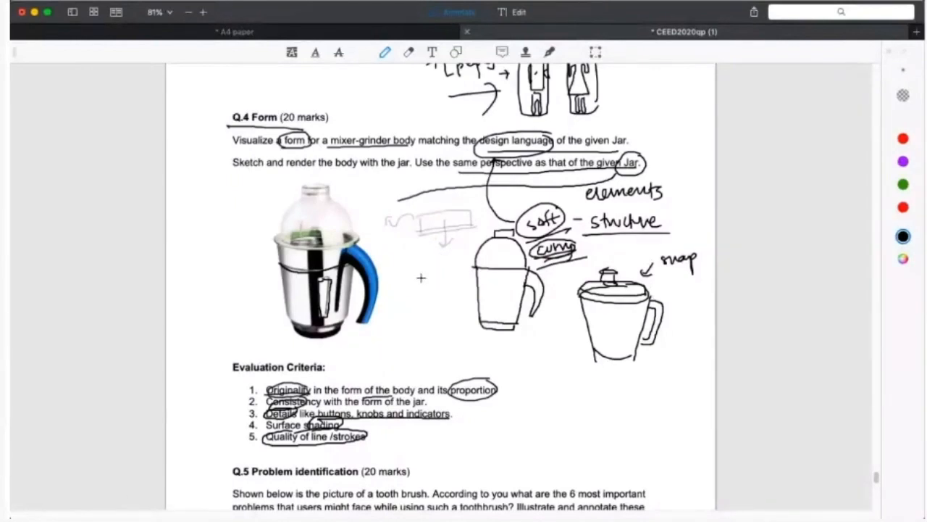
{"action": "mouse_move", "coordinate": [462, 255]}
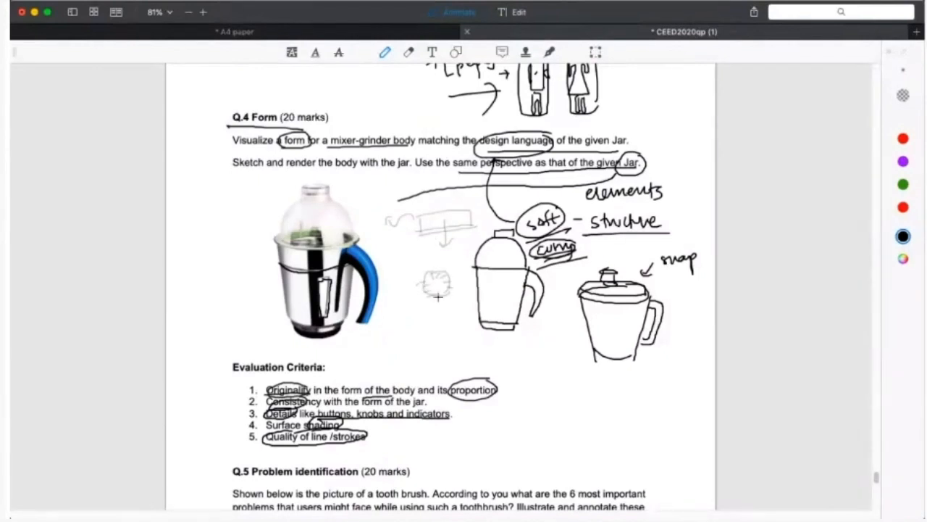
{"action": "mouse_move", "coordinate": [456, 333]}
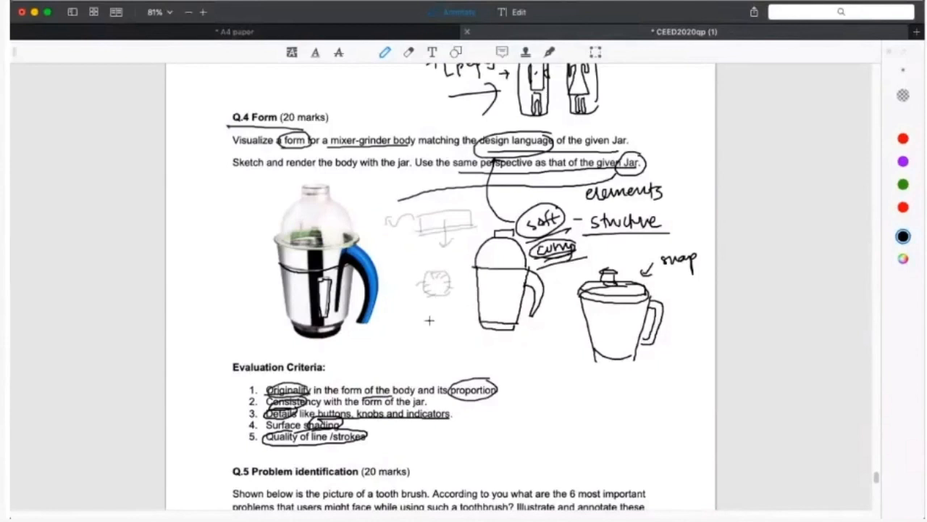
{"action": "mouse_move", "coordinate": [464, 348]}
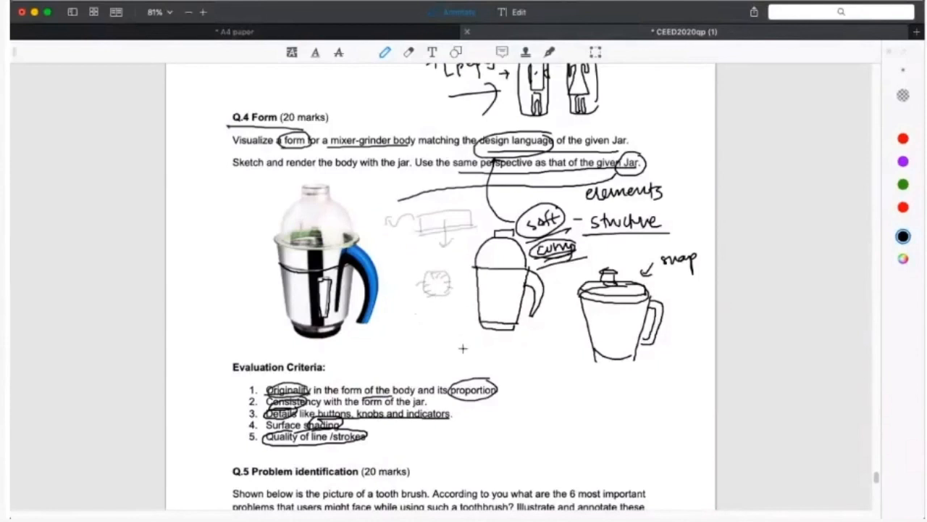
{"action": "mouse_move", "coordinate": [458, 235]}
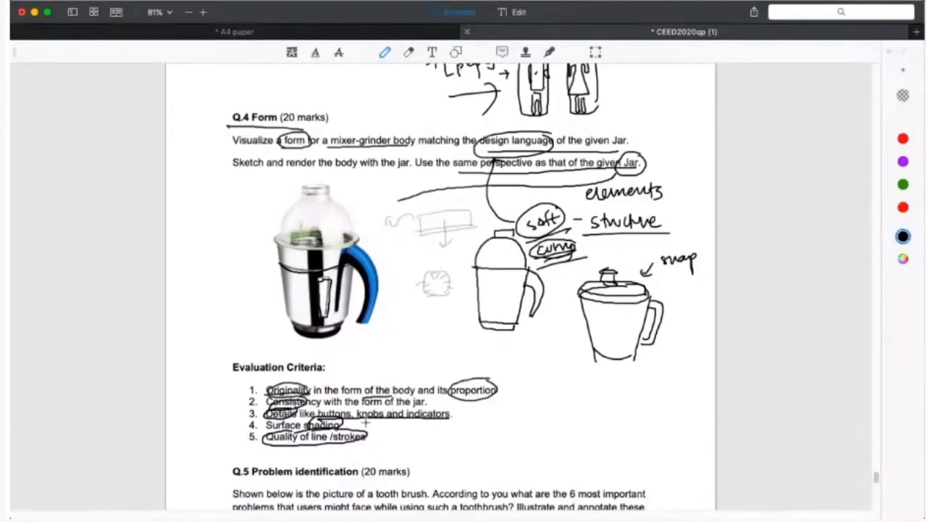
{"action": "mouse_move", "coordinate": [358, 371]}
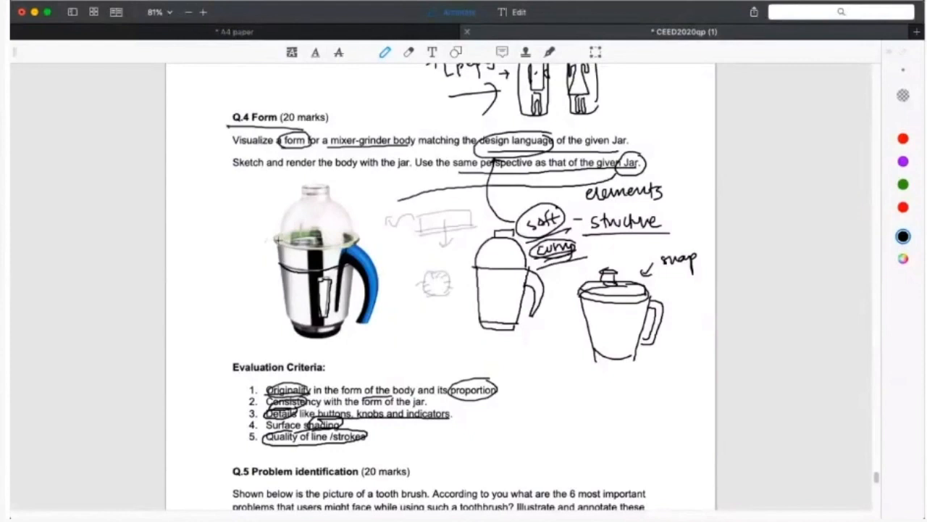
{"action": "mouse_move", "coordinate": [261, 244]}
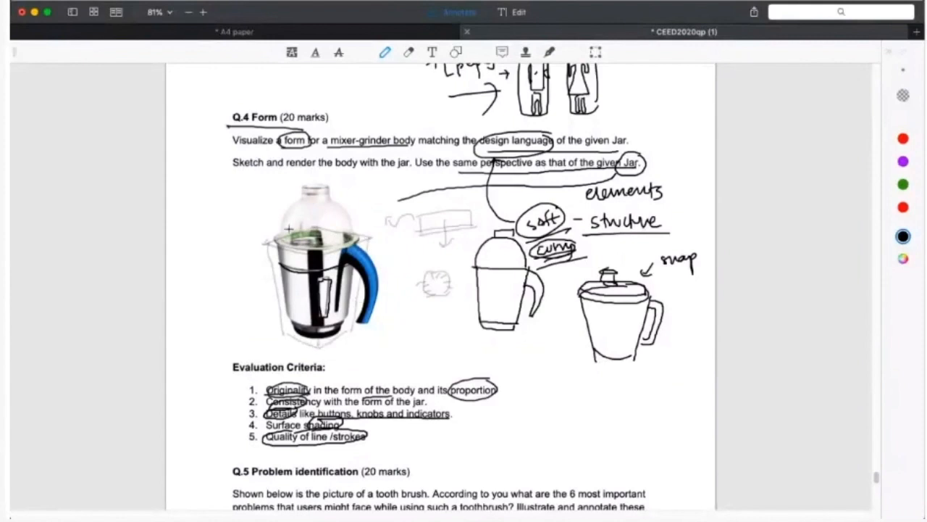
- Trace the jar photo's dome and body outline in red
{"action": "left_click_drag", "start_coordinate": [289, 229], "coordinate": [355, 215]}
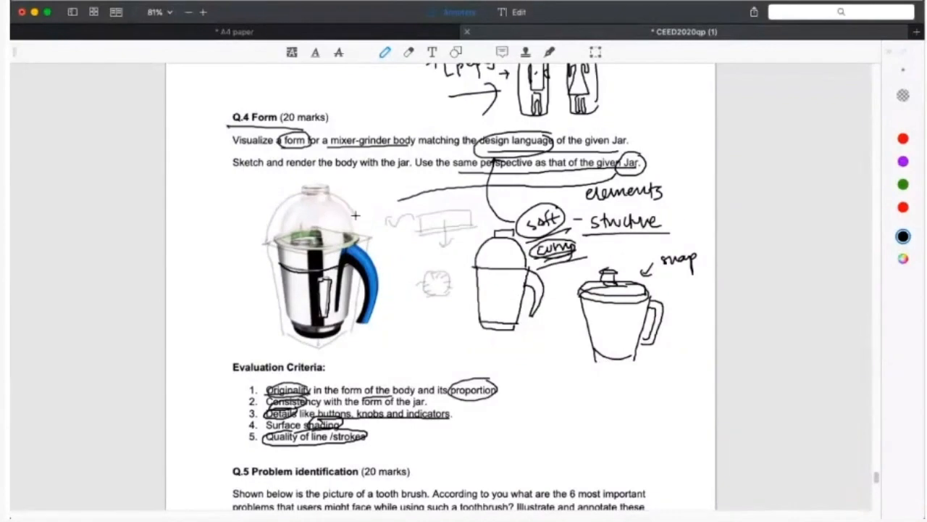
{"action": "mouse_move", "coordinate": [484, 232]}
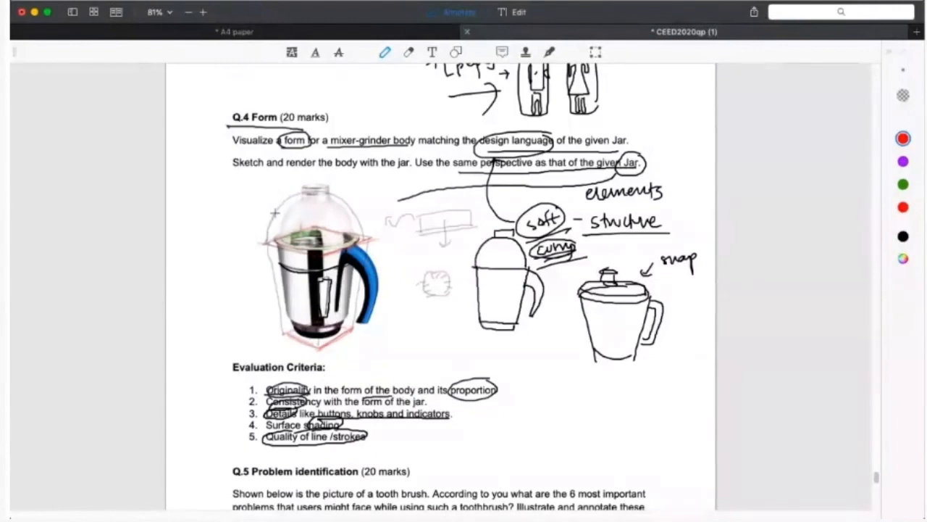
{"action": "left_click_drag", "start_coordinate": [274, 212], "coordinate": [365, 229]}
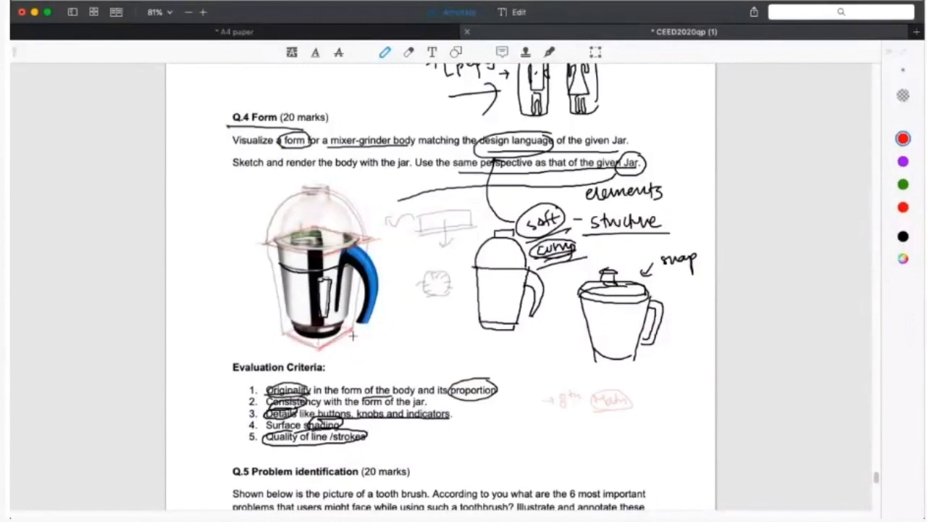
{"action": "mouse_move", "coordinate": [548, 380]}
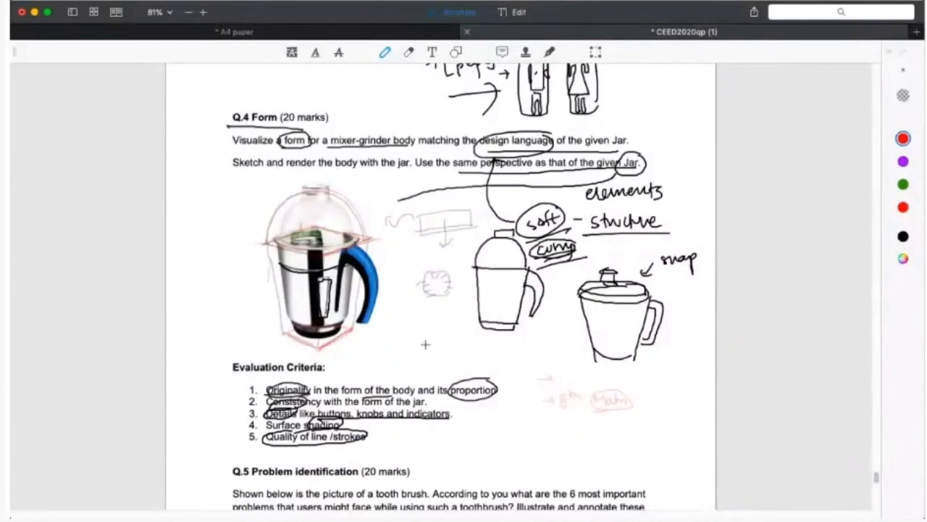
{"action": "mouse_move", "coordinate": [565, 258]}
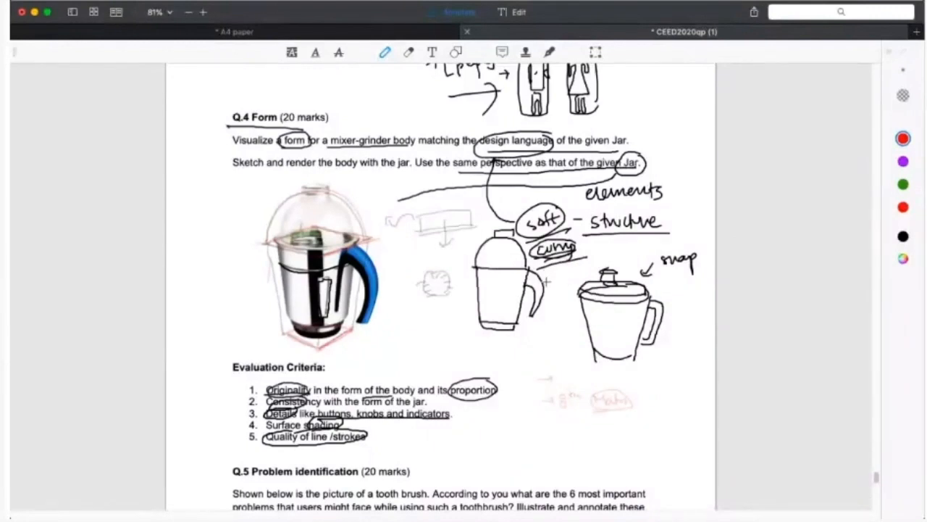
{"action": "mouse_move", "coordinate": [560, 272]}
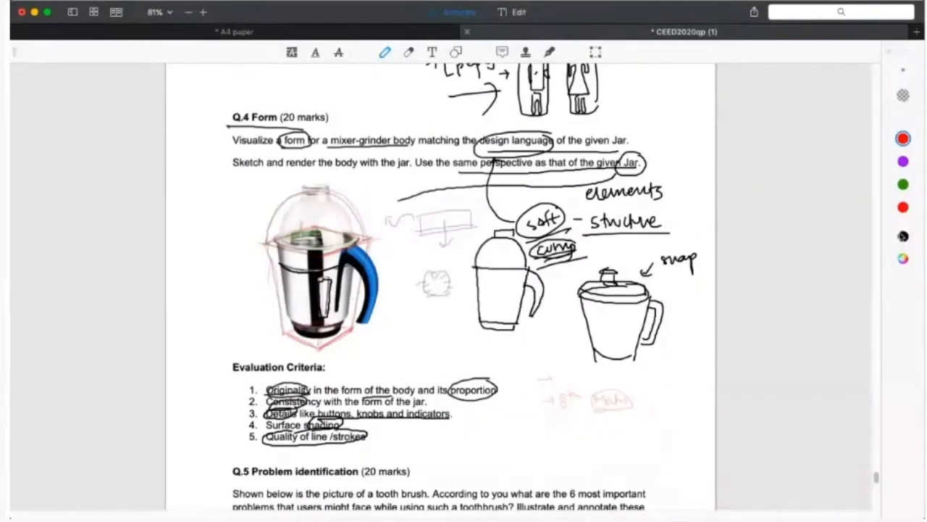
- Sketch a box-shaped mixer-grinder base beneath the jar photo
{"action": "left_click", "coordinate": [903, 237]}
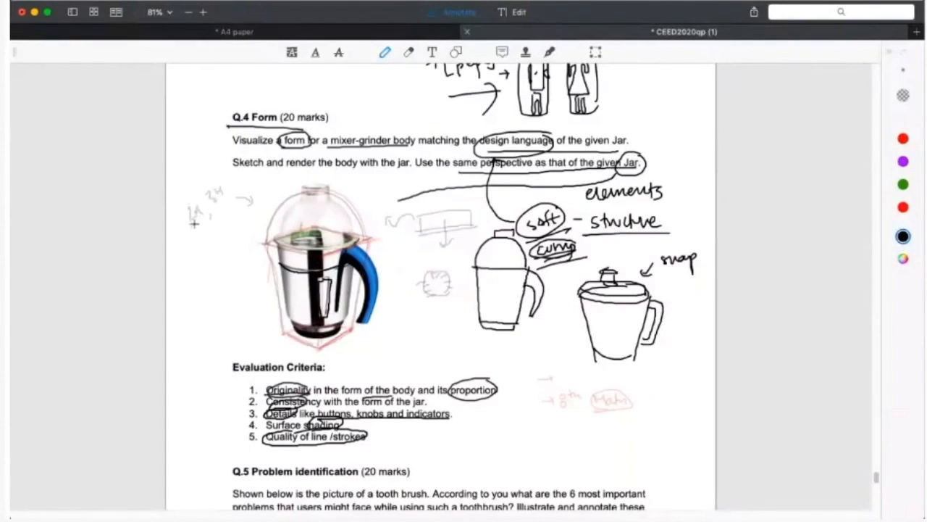
{"action": "mouse_move", "coordinate": [298, 306]}
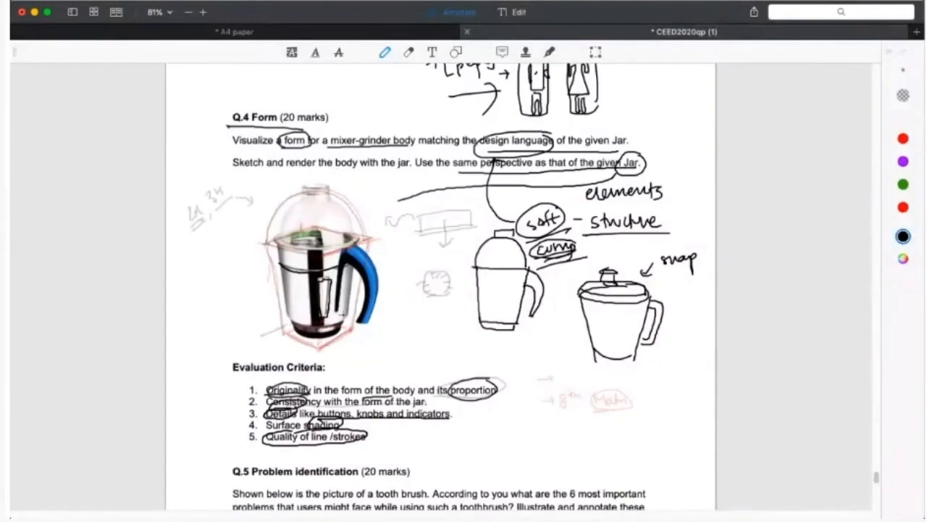
{"action": "left_click_drag", "start_coordinate": [350, 316], "coordinate": [449, 340]}
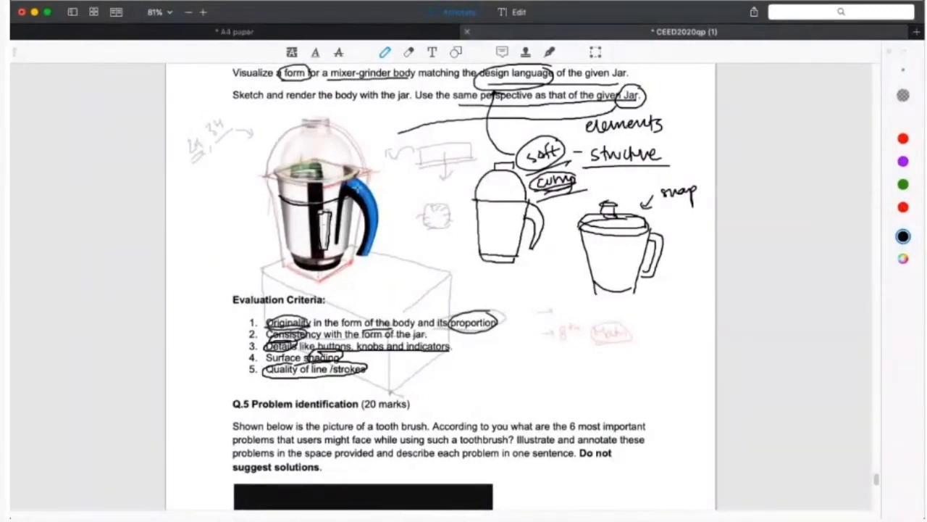
{"action": "scroll", "scroll_direction": "down", "scroll_amount": 3}
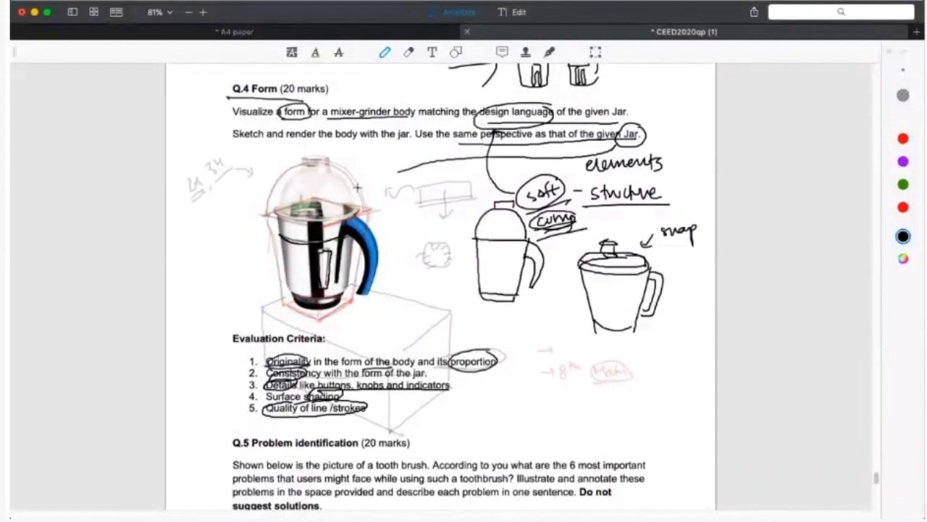
{"action": "mouse_move", "coordinate": [897, 108]}
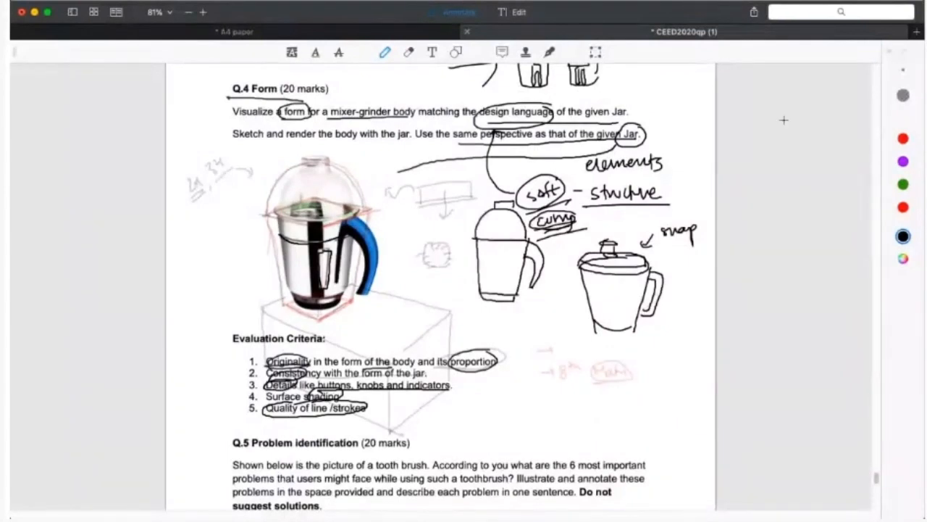
{"action": "mouse_move", "coordinate": [609, 341]}
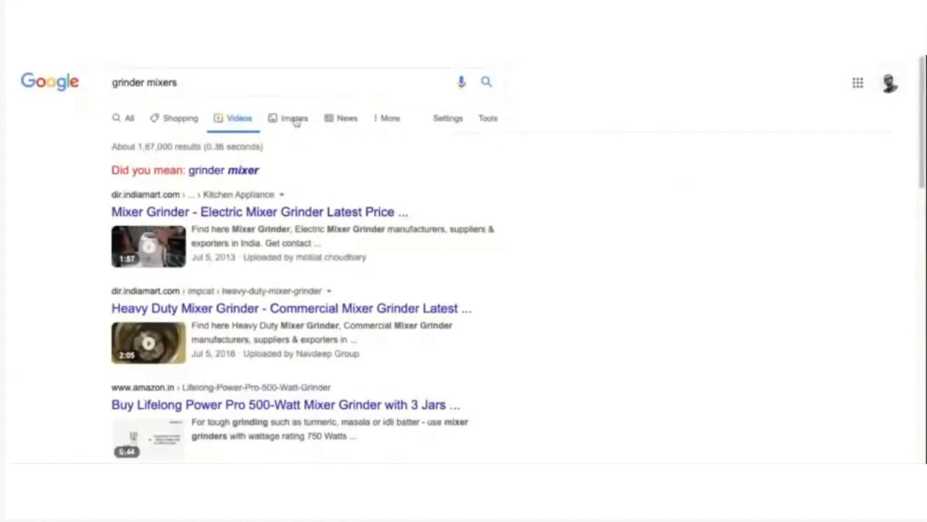
- Switch the 'grinder mixers' search to Images and scroll through the product photos
{"action": "left_click", "coordinate": [295, 117]}
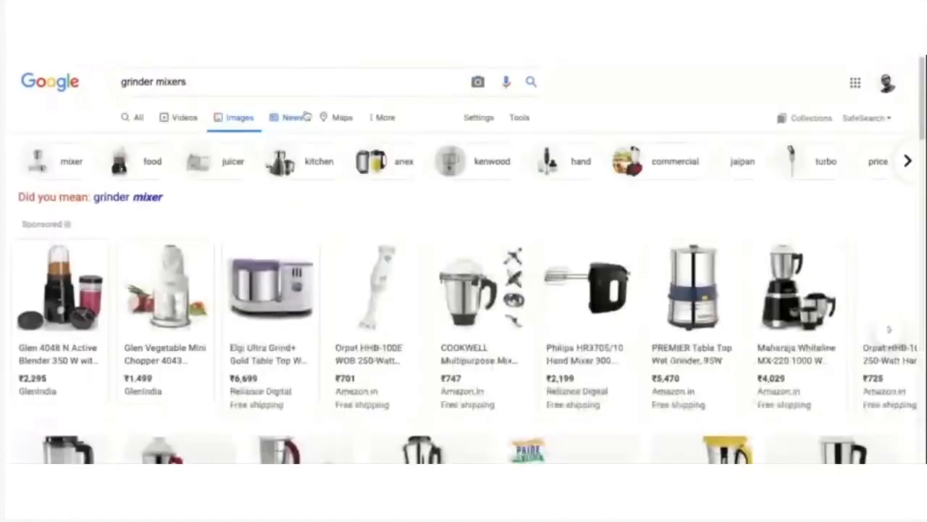
{"action": "scroll", "scroll_direction": "down", "scroll_amount": 3}
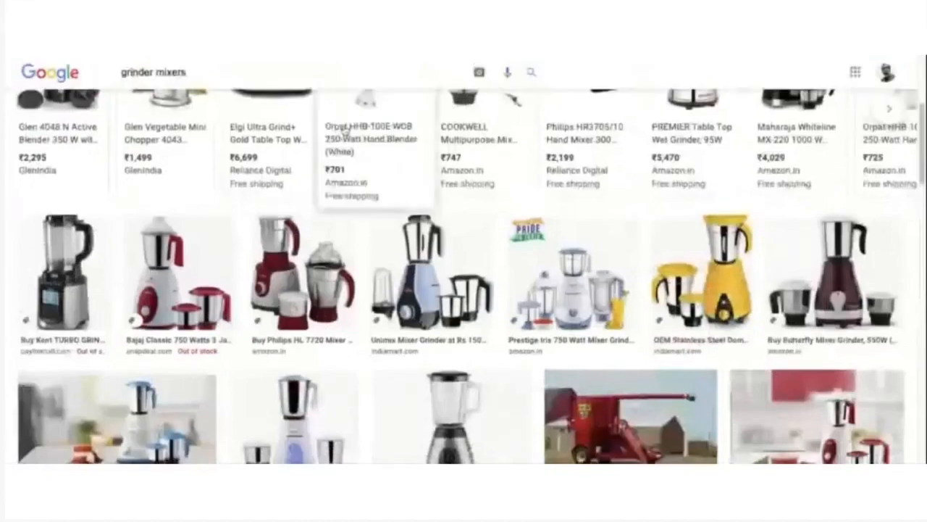
{"action": "scroll", "scroll_direction": "down", "scroll_amount": 3}
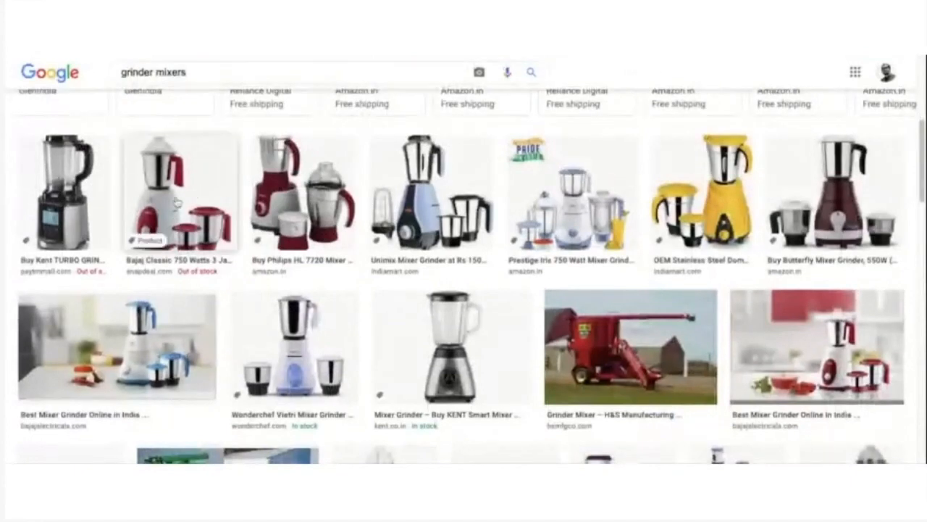
- Preview the Bajaj Classic, yellow, blue-and-white and Kent Turbo grinders, comparing Bajaj against Kent Turbo
{"action": "left_click", "coordinate": [176, 192]}
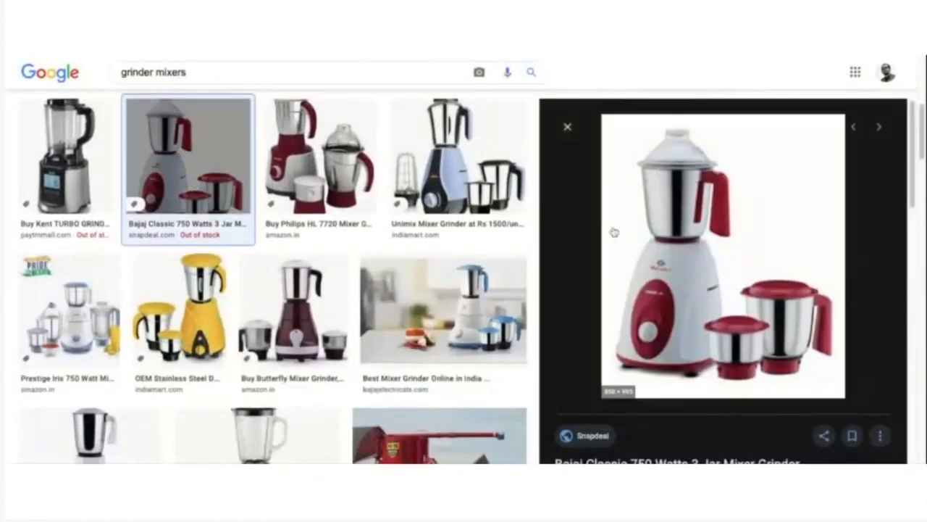
{"action": "mouse_move", "coordinate": [701, 246]}
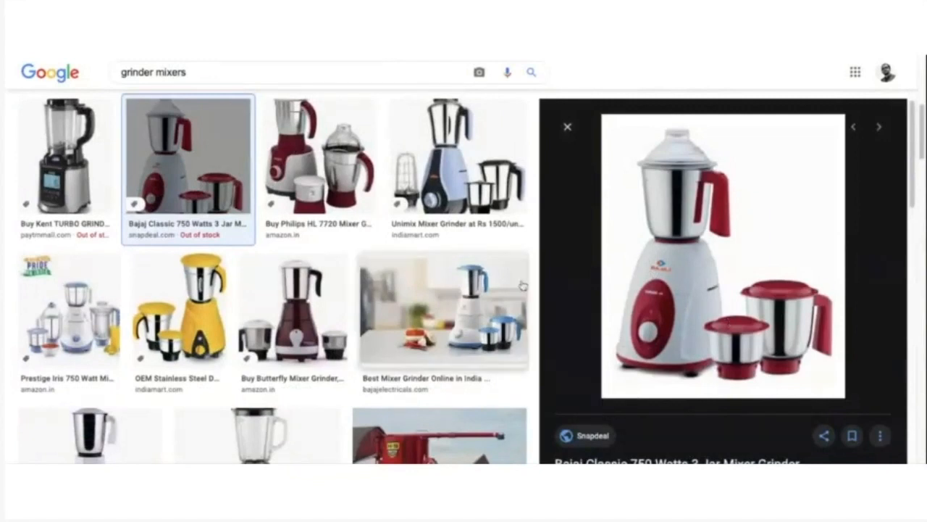
{"action": "left_click", "coordinate": [179, 311]}
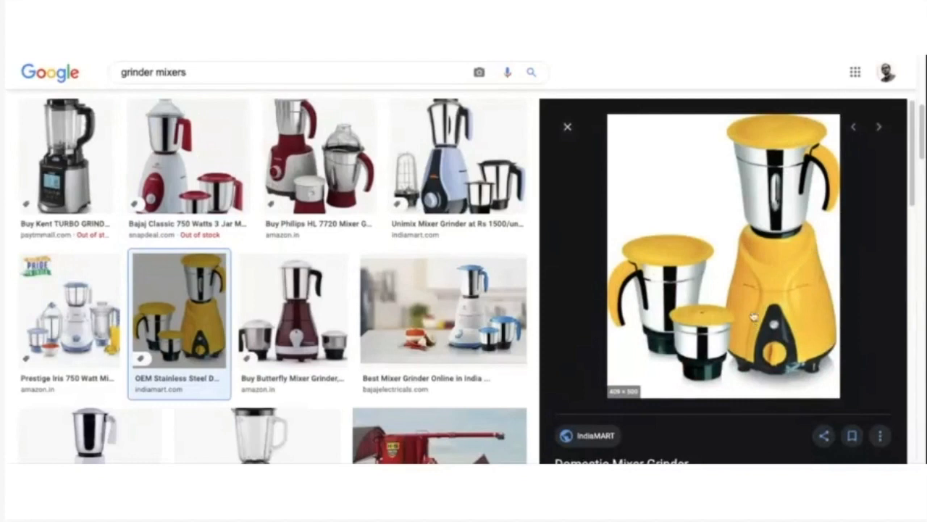
{"action": "left_click", "coordinate": [443, 312]}
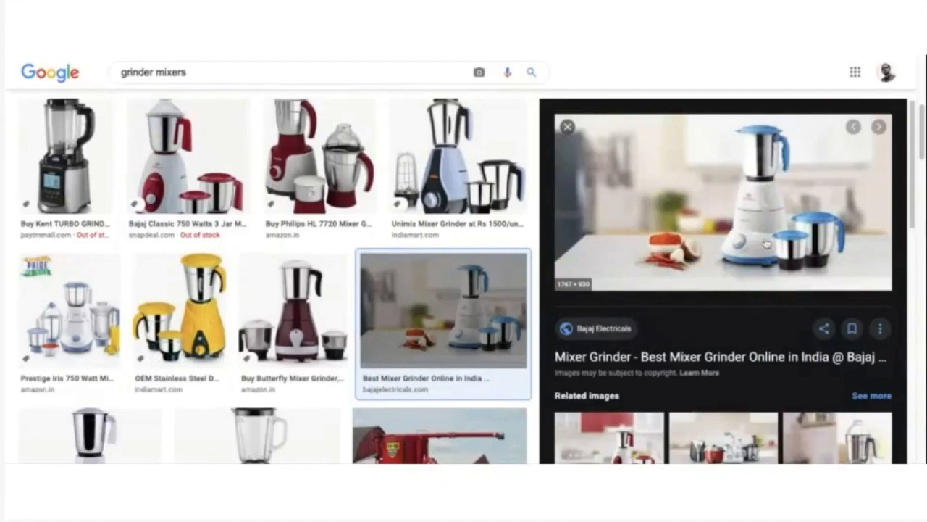
{"action": "mouse_move", "coordinate": [768, 203]}
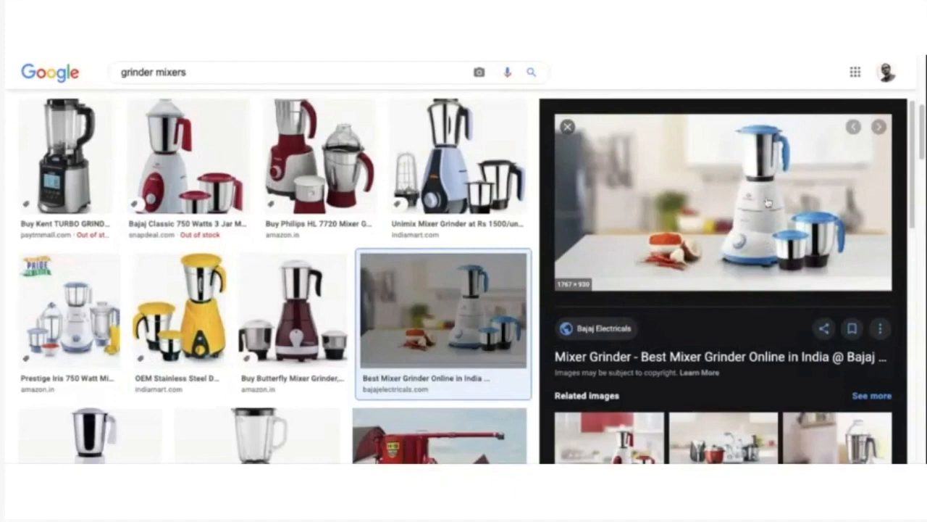
{"action": "left_click", "coordinate": [187, 157]}
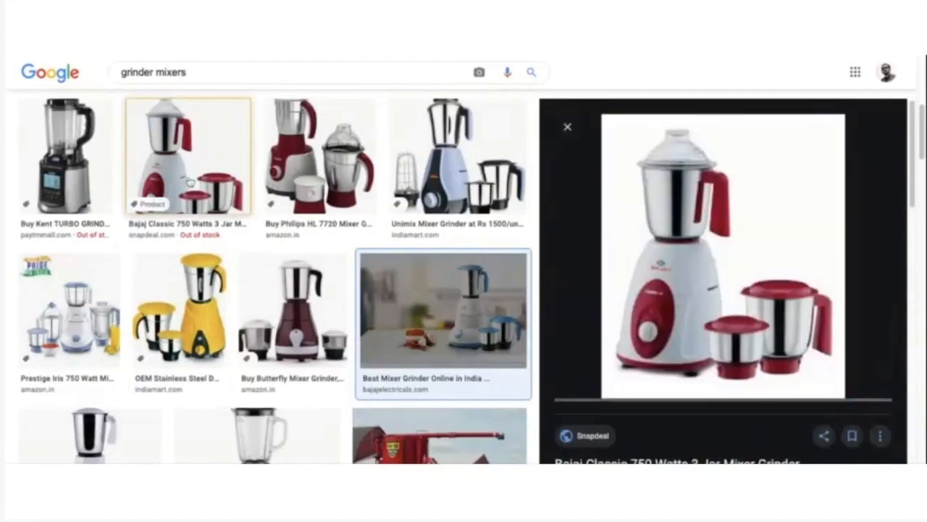
{"action": "left_click", "coordinate": [68, 158]}
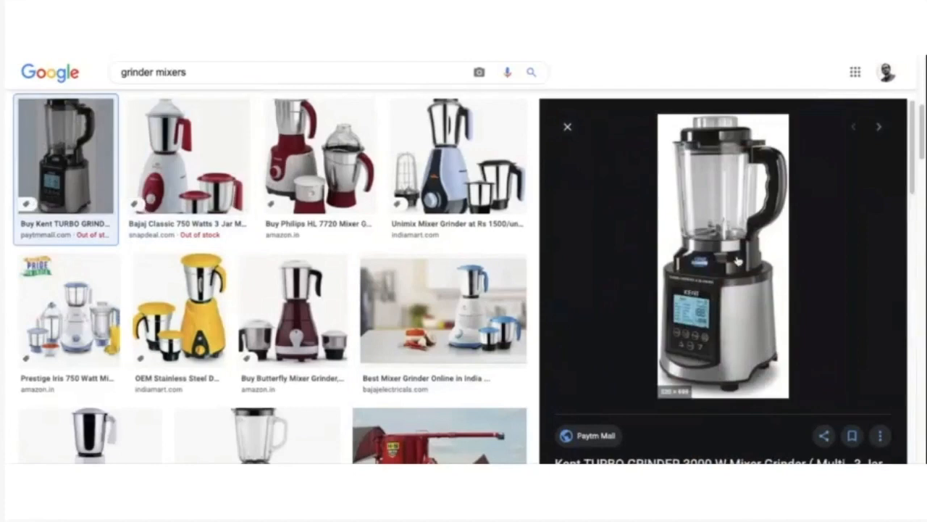
{"action": "mouse_move", "coordinate": [774, 348]}
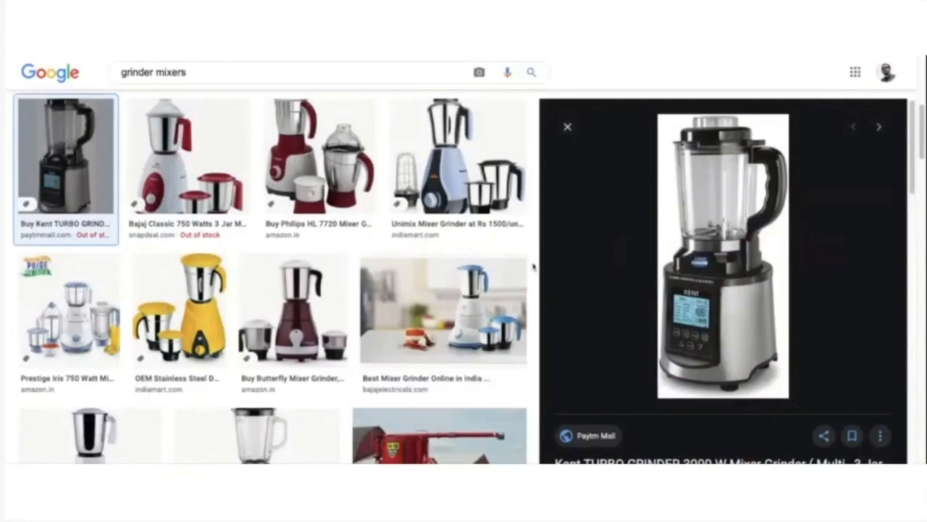
{"action": "left_click", "coordinate": [187, 156]}
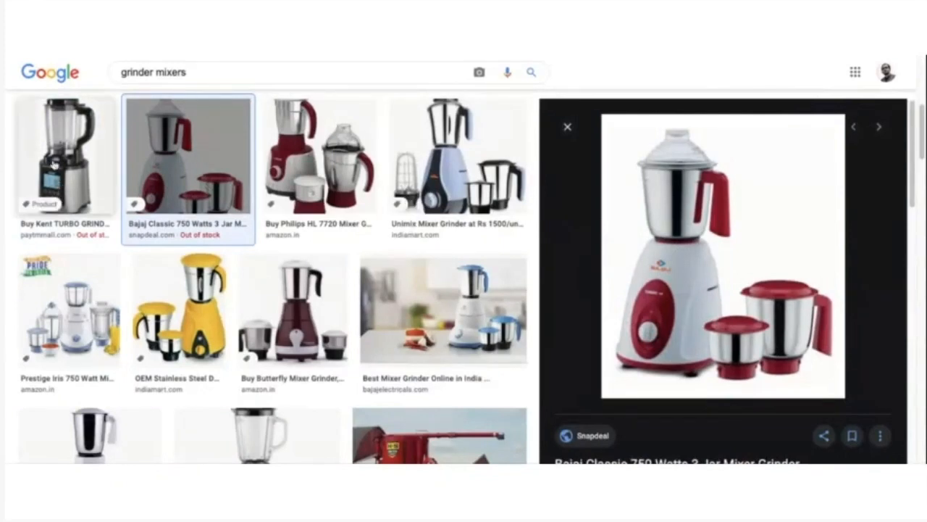
{"action": "left_click", "coordinate": [65, 157]}
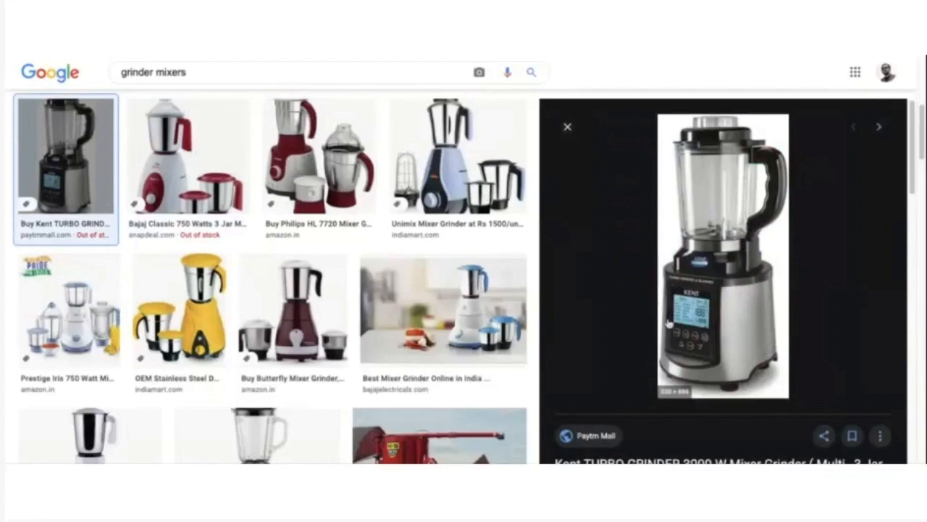
{"action": "mouse_move", "coordinate": [776, 275]}
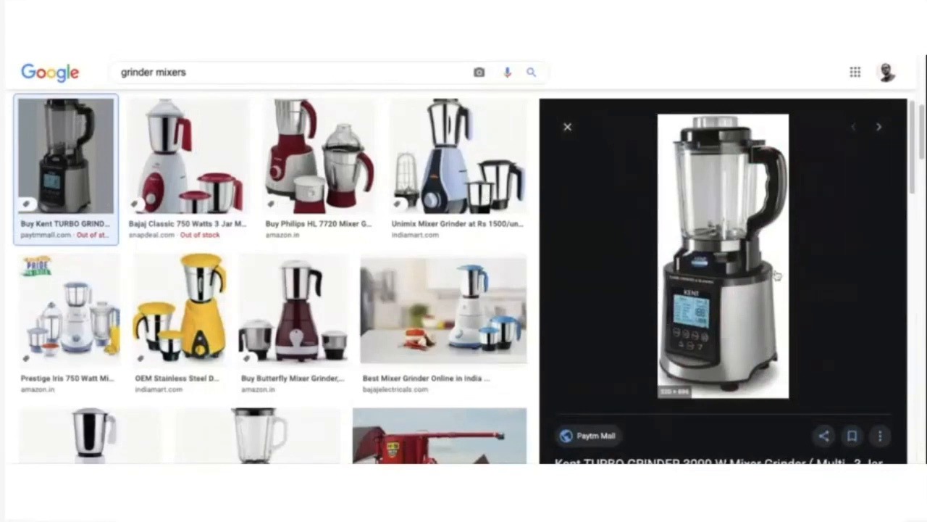
{"action": "mouse_move", "coordinate": [774, 261]}
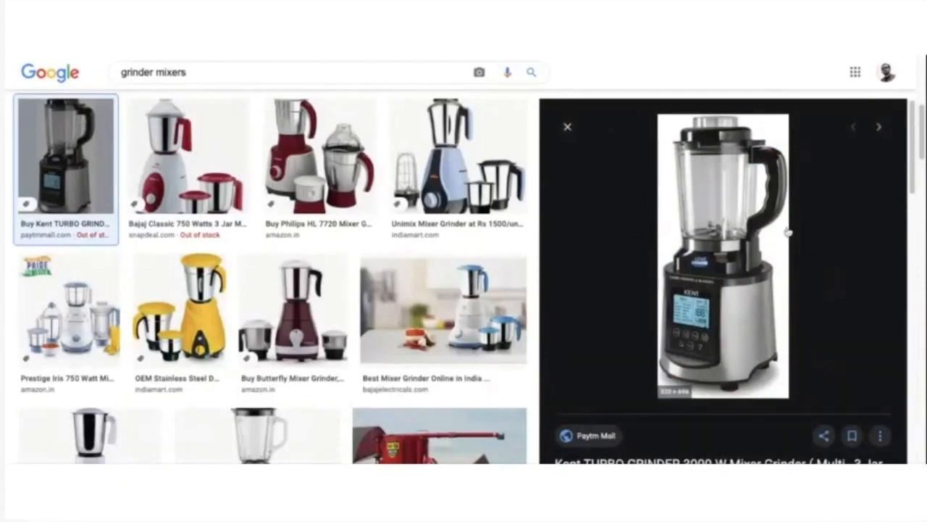
- Preview the Philips HL 7720, Kent Turbo, Wonderchef Vietri and Preethi MG238 Mystic grinders
{"action": "left_click", "coordinate": [317, 156]}
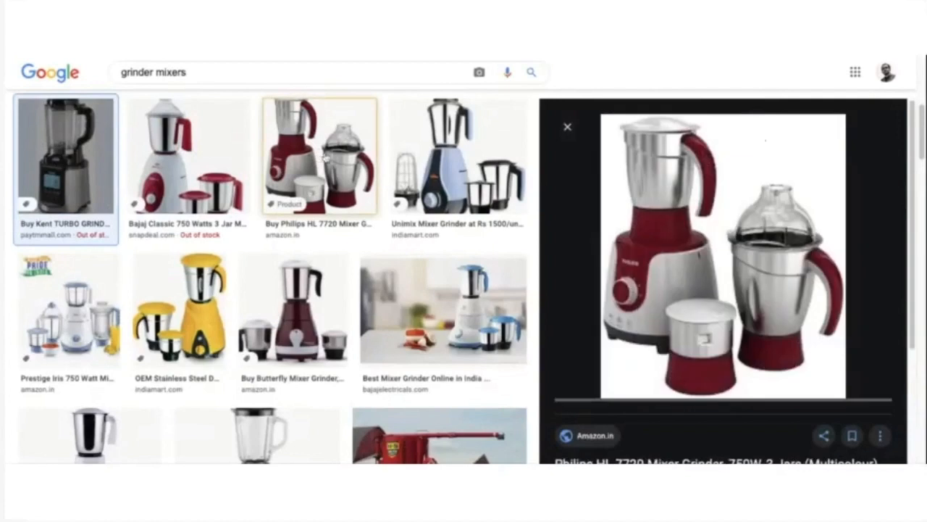
{"action": "left_click", "coordinate": [319, 156]}
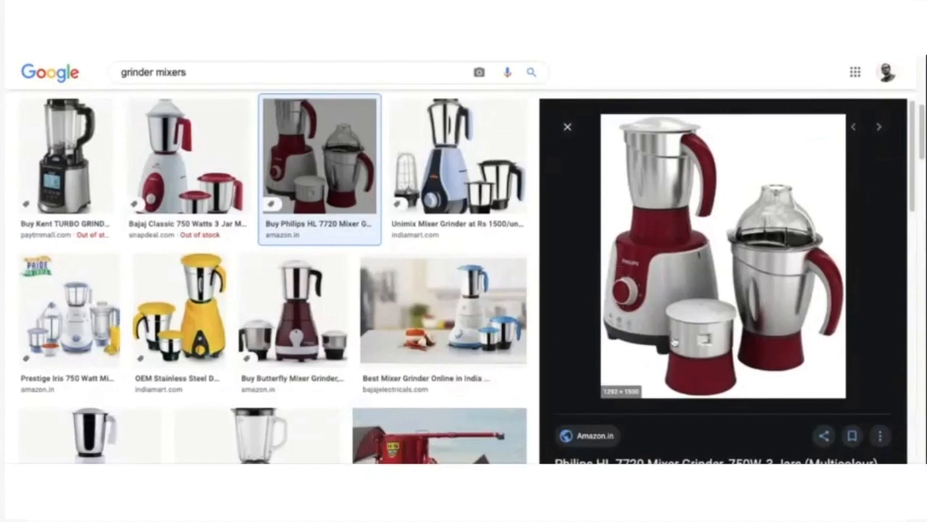
{"action": "left_click", "coordinate": [67, 157]}
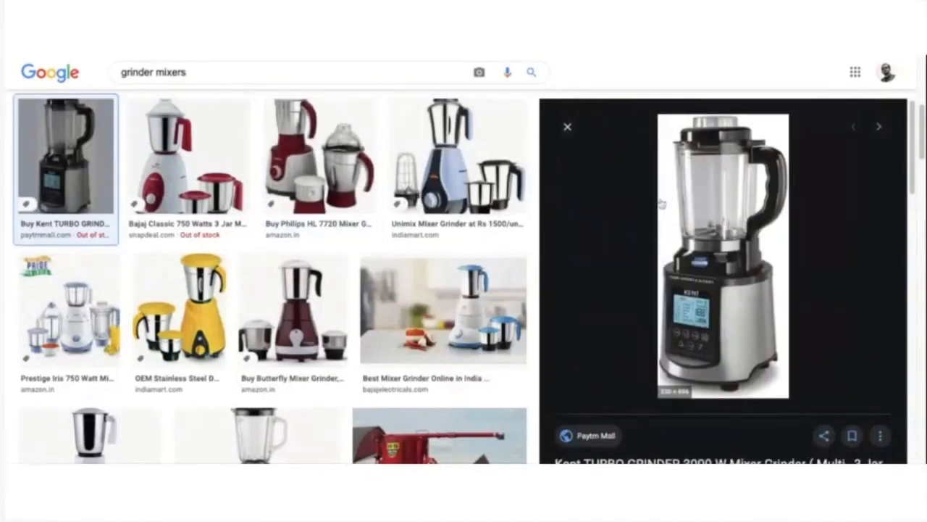
{"action": "scroll", "scroll_direction": "down", "scroll_amount": 3}
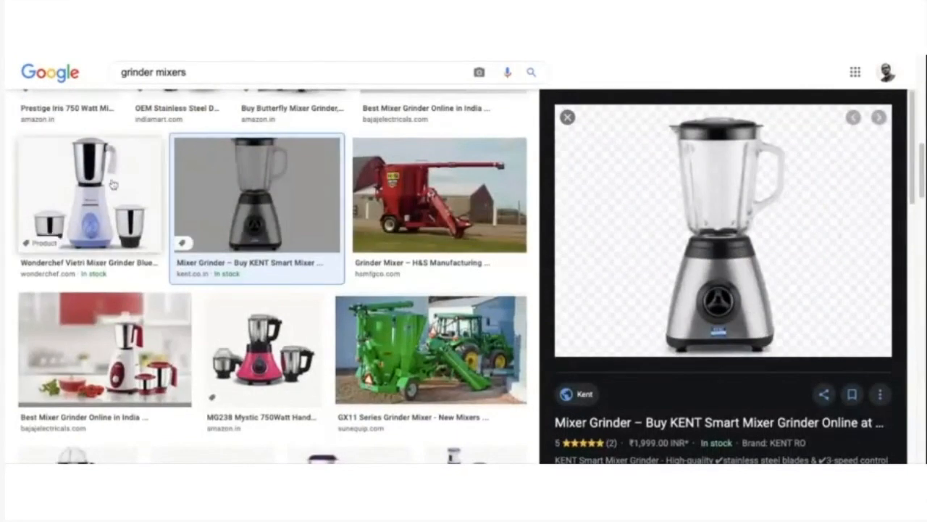
{"action": "left_click", "coordinate": [90, 196]}
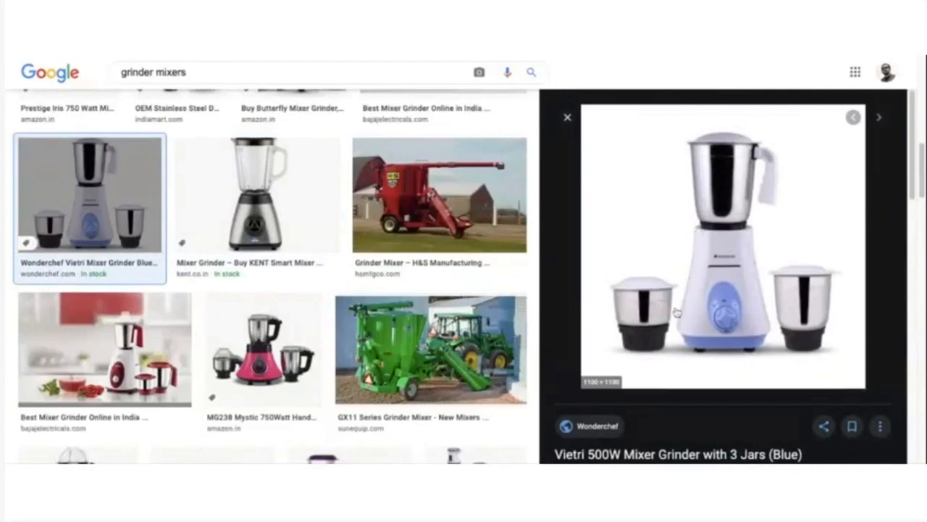
{"action": "mouse_move", "coordinate": [458, 290]}
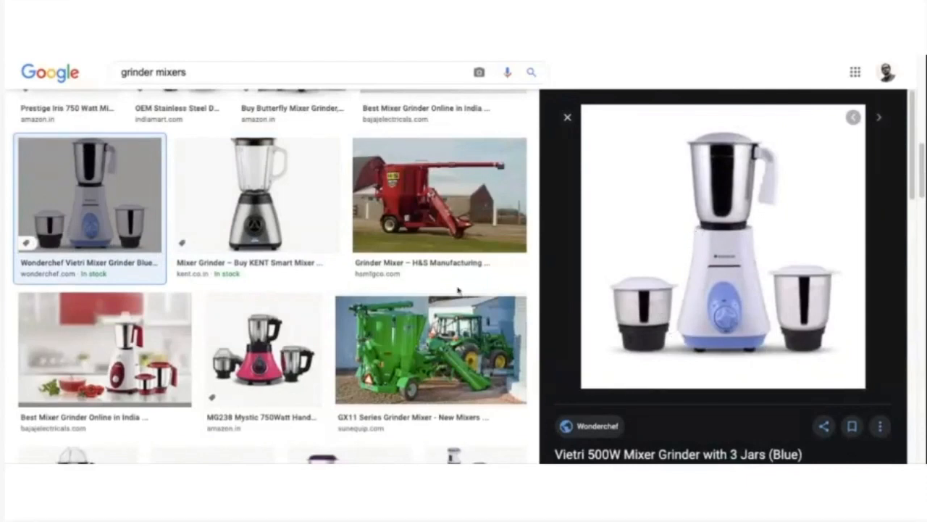
{"action": "left_click", "coordinate": [264, 349]}
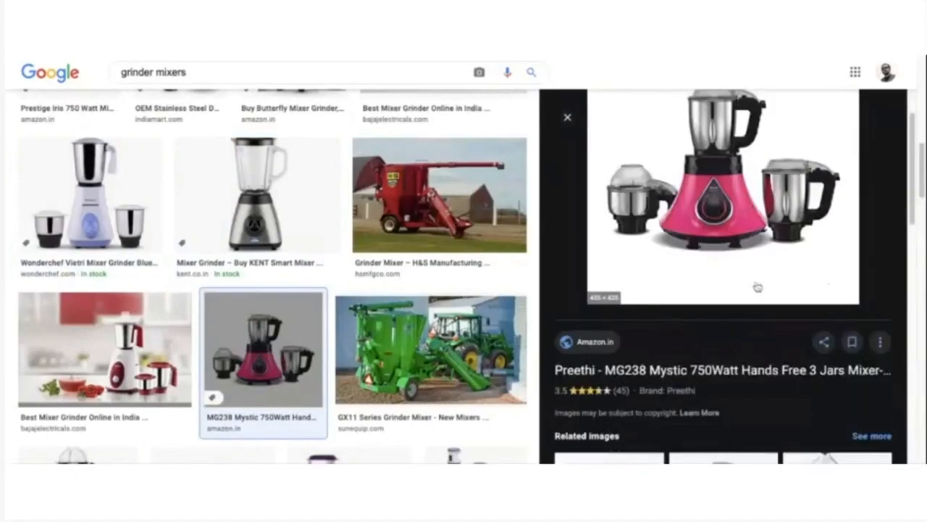
- Preview the Philips HL7505 and Bosch Mixer Grinder images further down the results
{"action": "scroll", "scroll_direction": "down", "scroll_amount": 3}
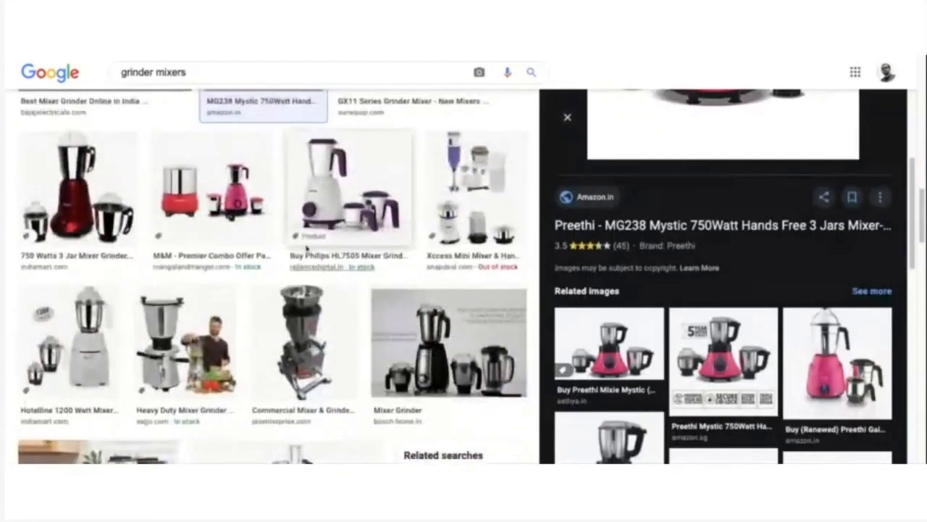
{"action": "left_click", "coordinate": [77, 191]}
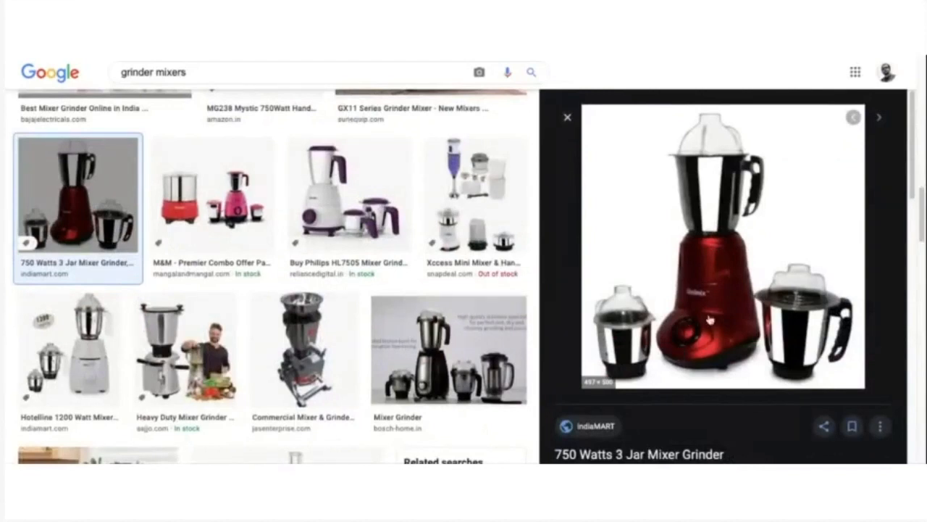
{"action": "mouse_move", "coordinate": [748, 233]}
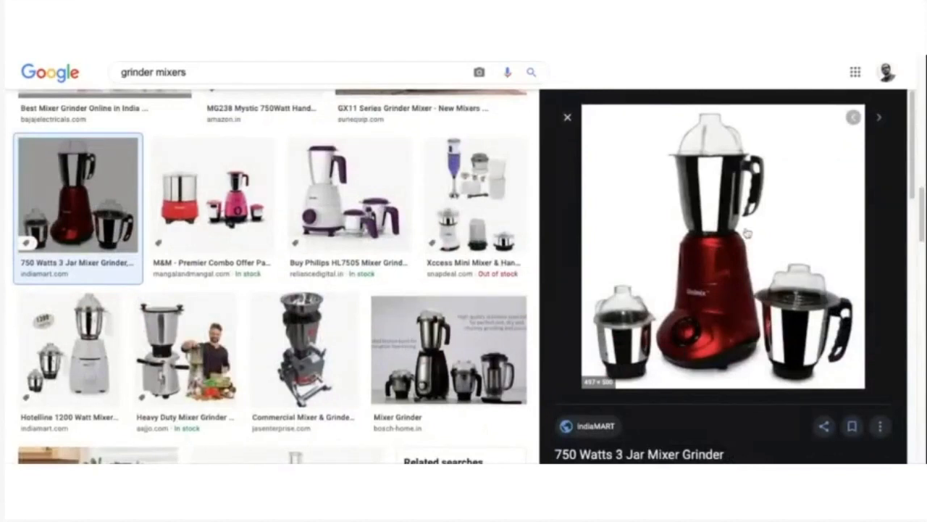
{"action": "mouse_move", "coordinate": [732, 264]}
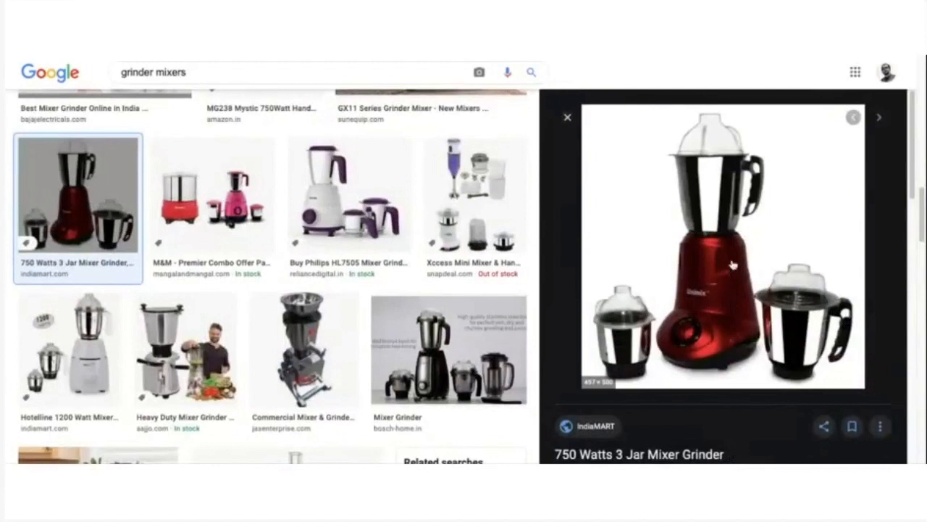
{"action": "mouse_move", "coordinate": [708, 248]}
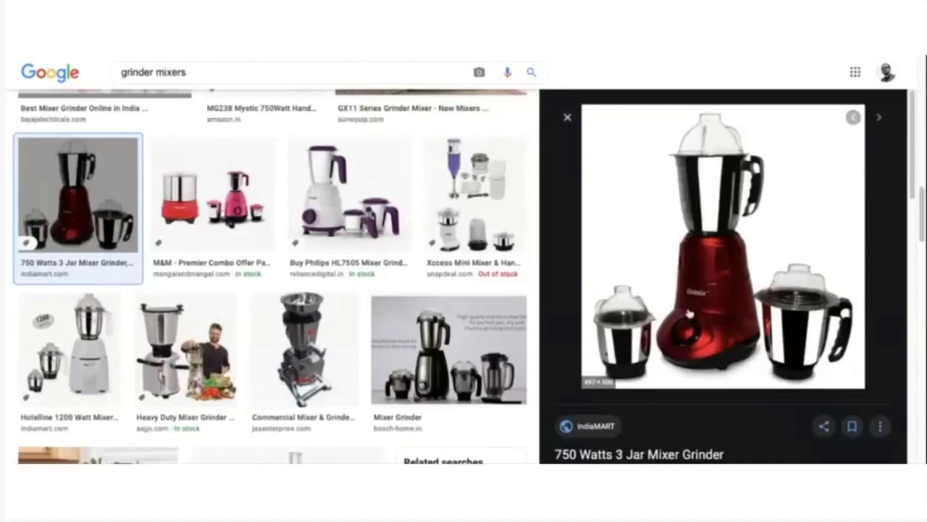
{"action": "left_click", "coordinate": [350, 194]}
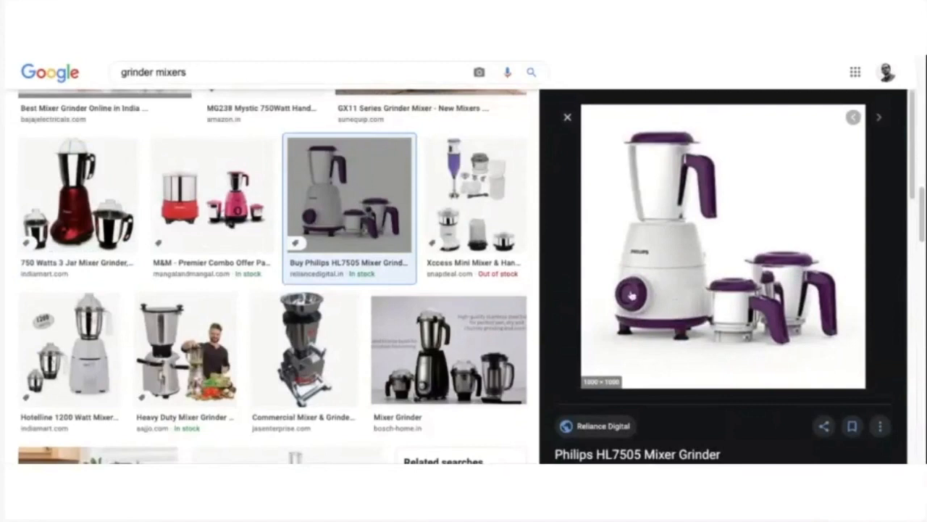
{"action": "mouse_move", "coordinate": [635, 290]}
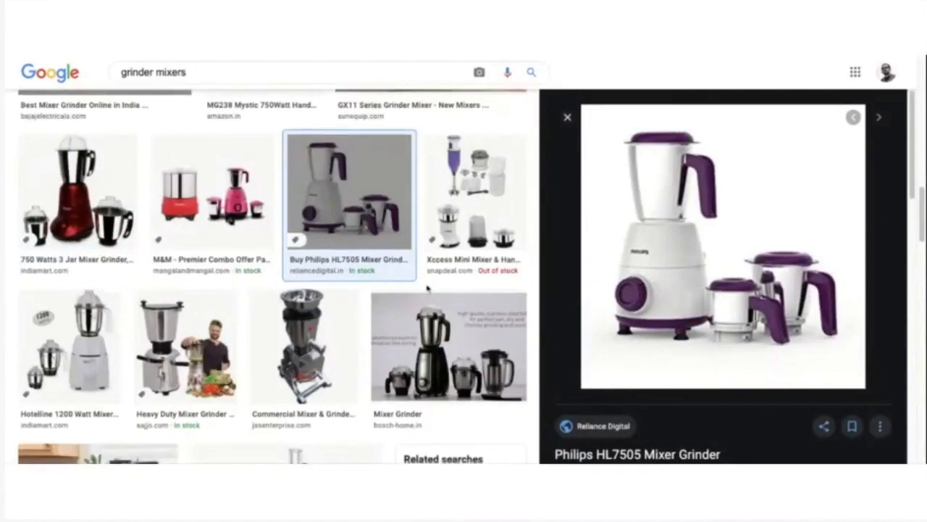
{"action": "left_click", "coordinate": [446, 346]}
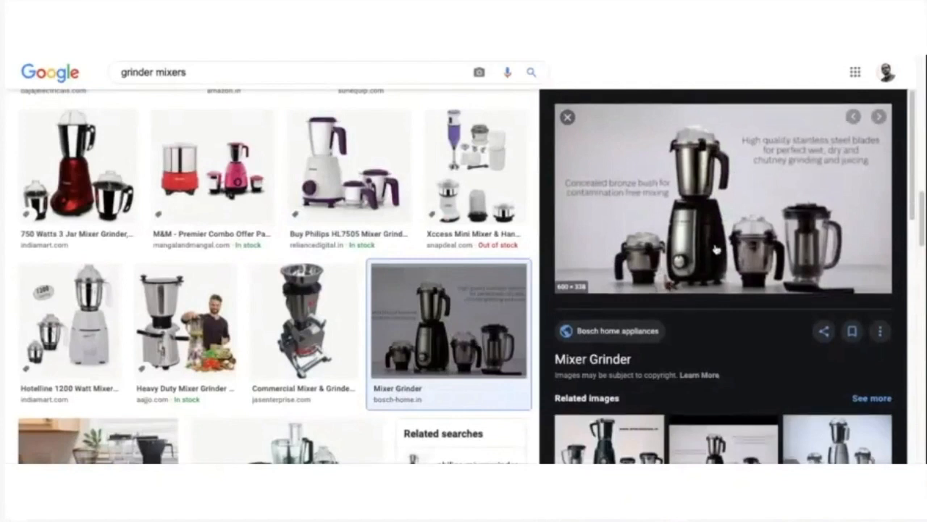
{"action": "scroll", "scroll_direction": "down", "scroll_amount": 3}
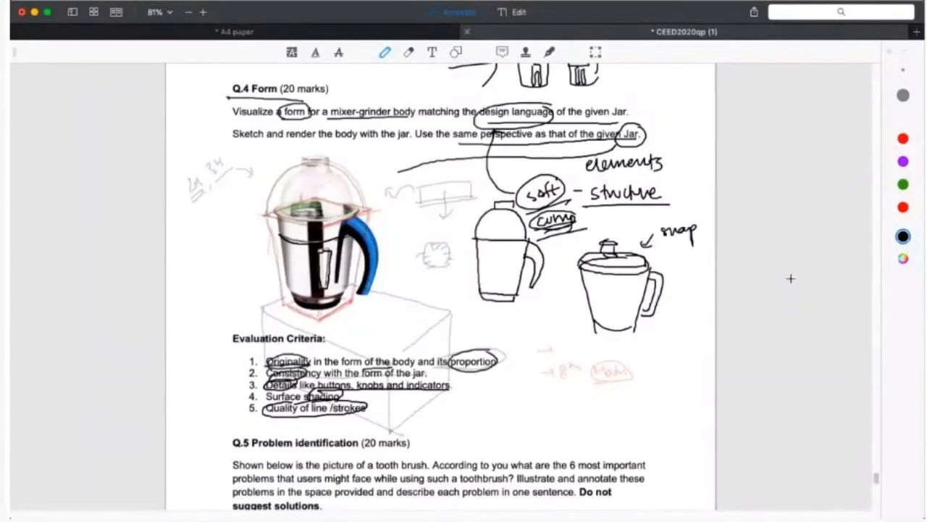
{"action": "mouse_move", "coordinate": [516, 255]}
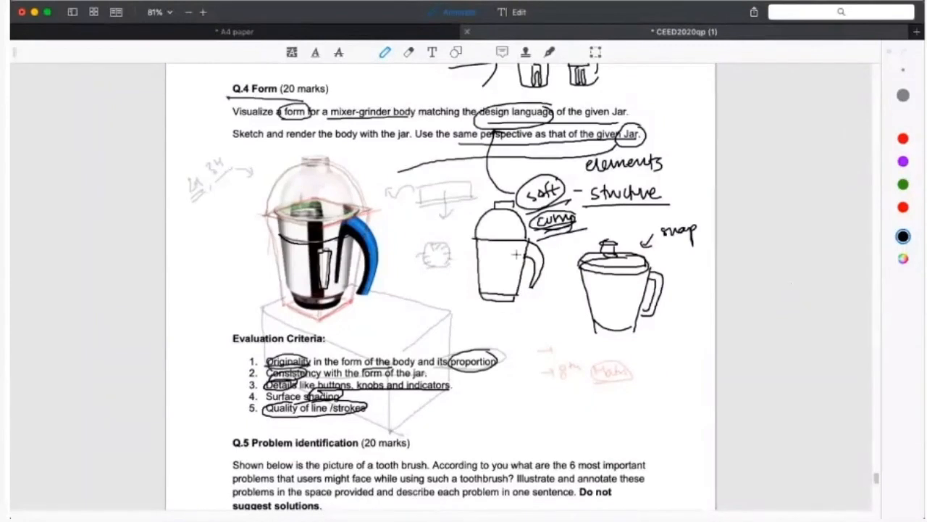
{"action": "mouse_move", "coordinate": [667, 392]}
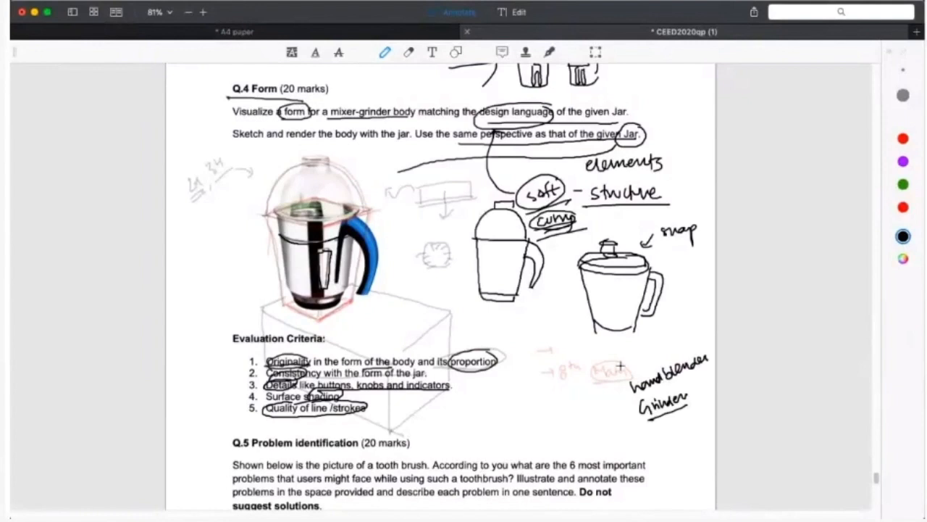
{"action": "mouse_move", "coordinate": [627, 352]}
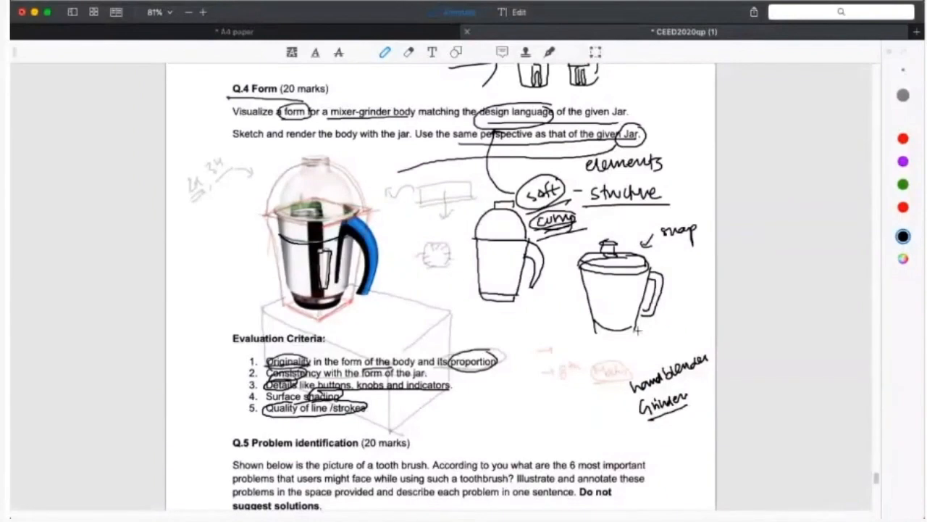
{"action": "mouse_move", "coordinate": [547, 413]}
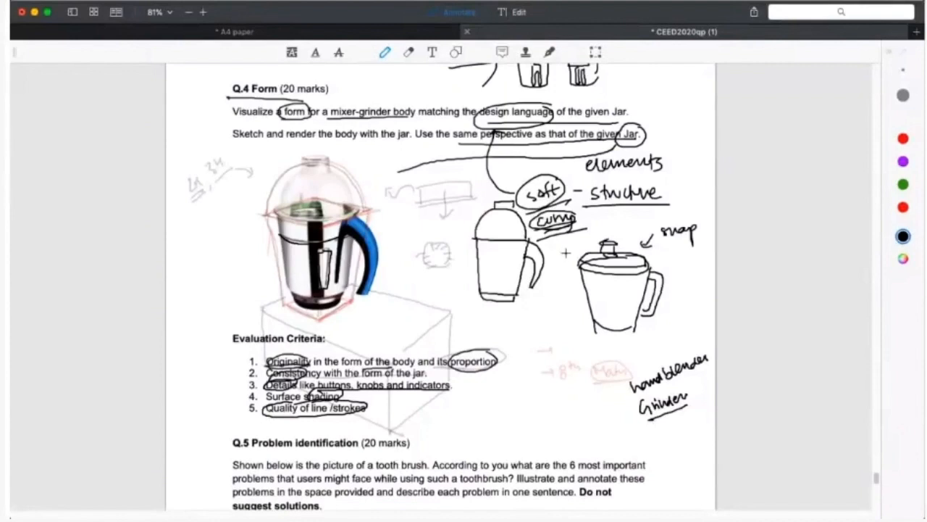
- Sketch a small icon, a margin figure and a wheelchair-like figure beside Q.2 Creativity
{"action": "scroll", "scroll_direction": "up", "scroll_amount": 3}
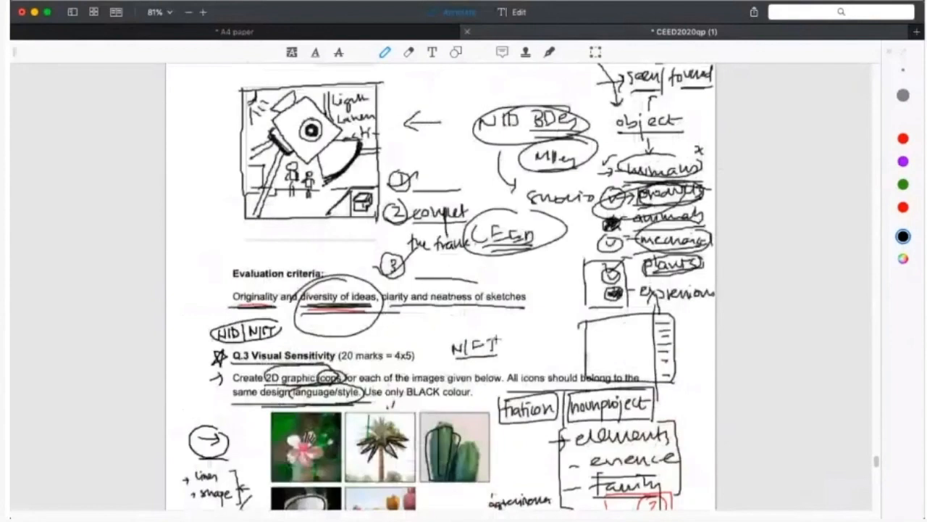
{"action": "scroll", "scroll_direction": "down", "scroll_amount": 3}
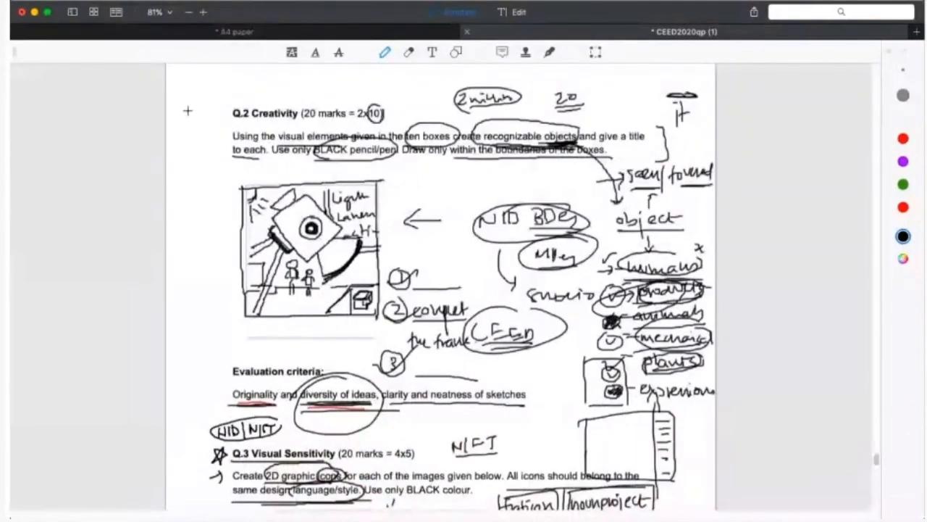
{"action": "left_click_drag", "start_coordinate": [181, 99], "coordinate": [217, 128]}
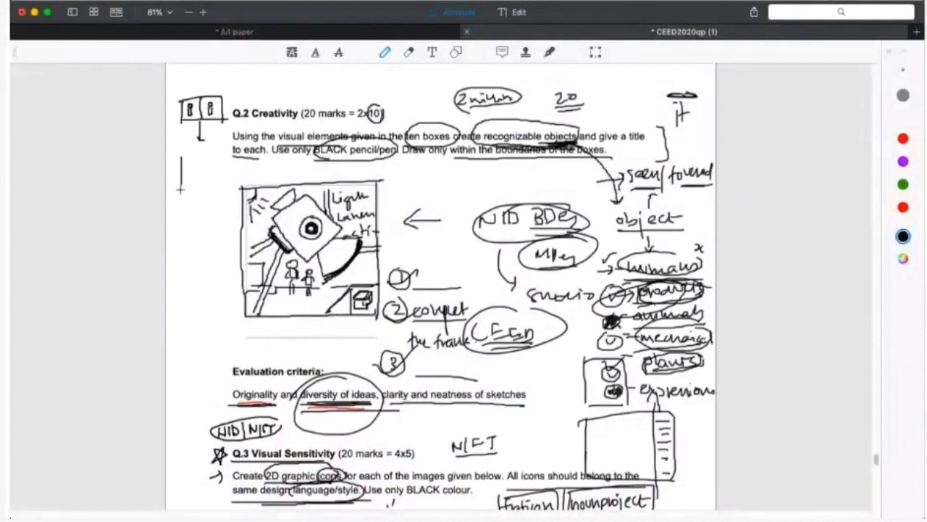
{"action": "left_click_drag", "start_coordinate": [176, 156], "coordinate": [231, 196]}
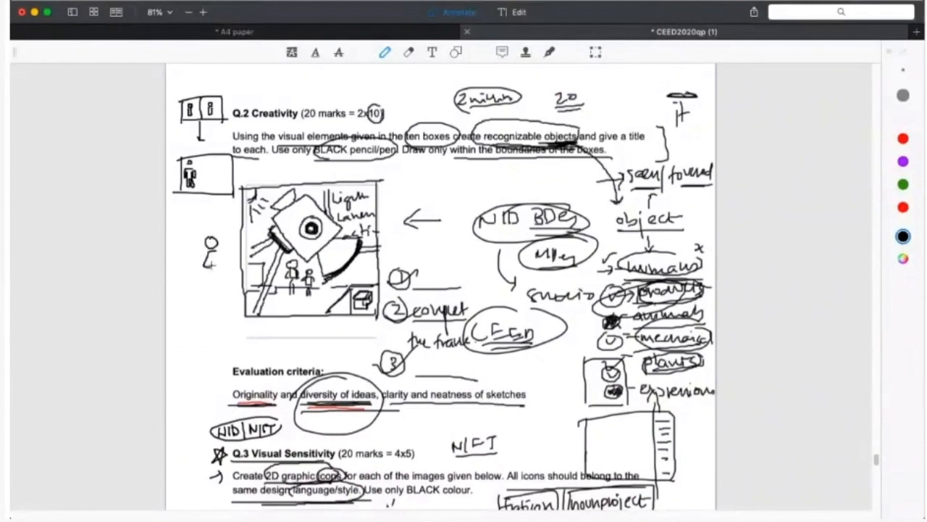
{"action": "left_click_drag", "start_coordinate": [210, 273], "coordinate": [217, 290]}
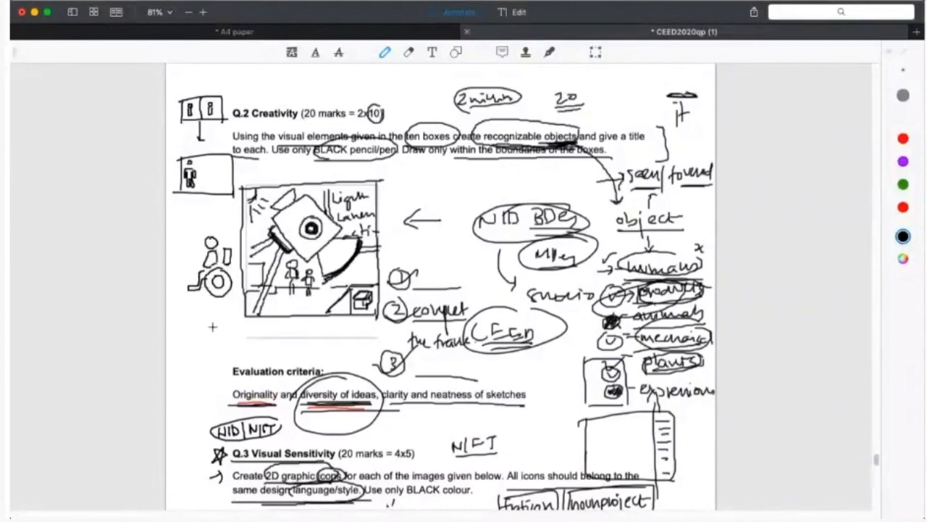
{"action": "mouse_move", "coordinate": [235, 362]}
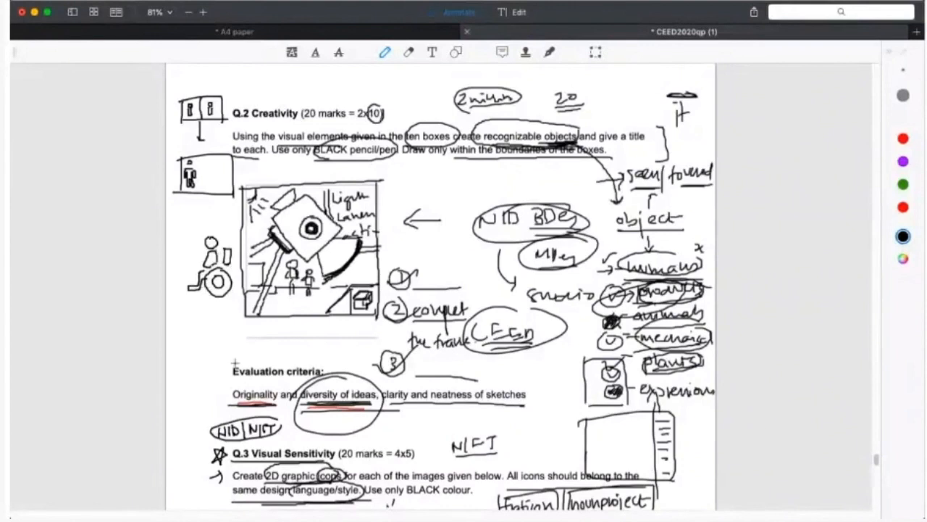
{"action": "scroll", "scroll_direction": "down", "scroll_amount": 3}
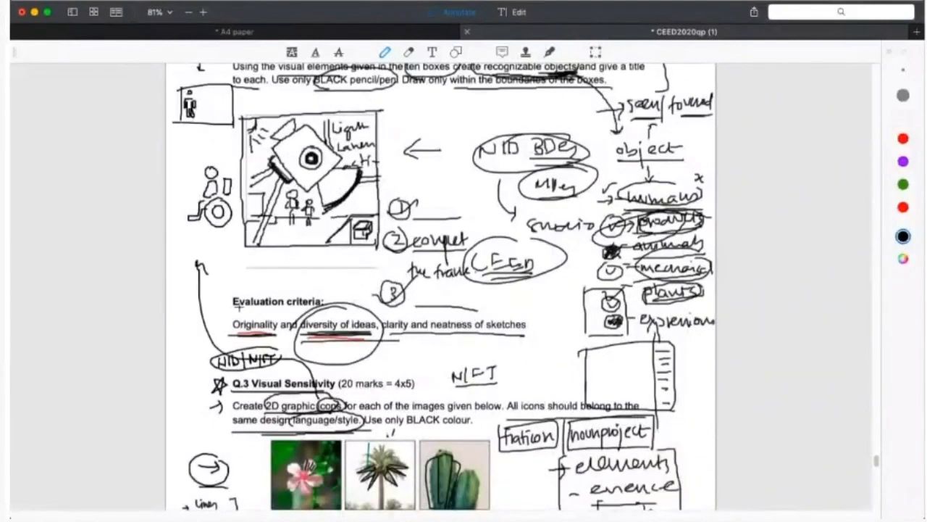
- Draw the base line and top outline of the grinder body beneath the jar
{"action": "scroll", "scroll_direction": "down", "scroll_amount": 3}
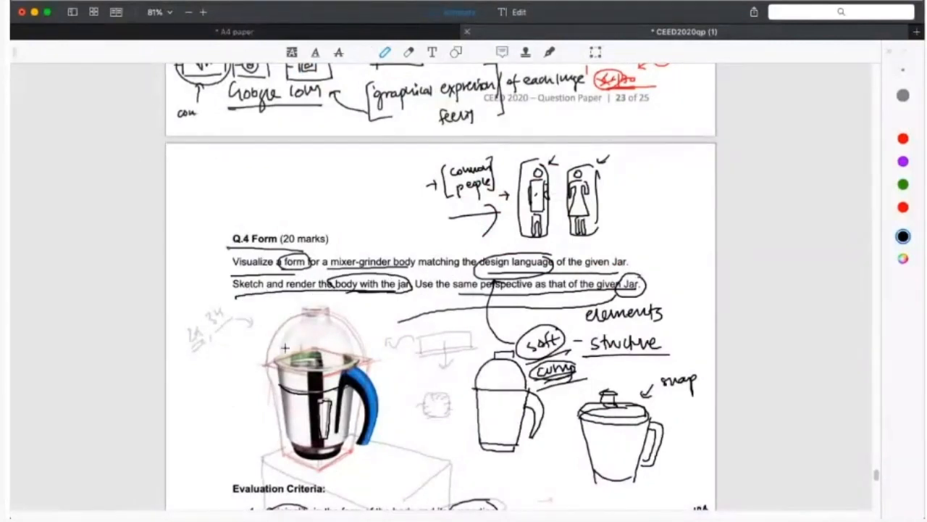
{"action": "scroll", "scroll_direction": "down", "scroll_amount": 3}
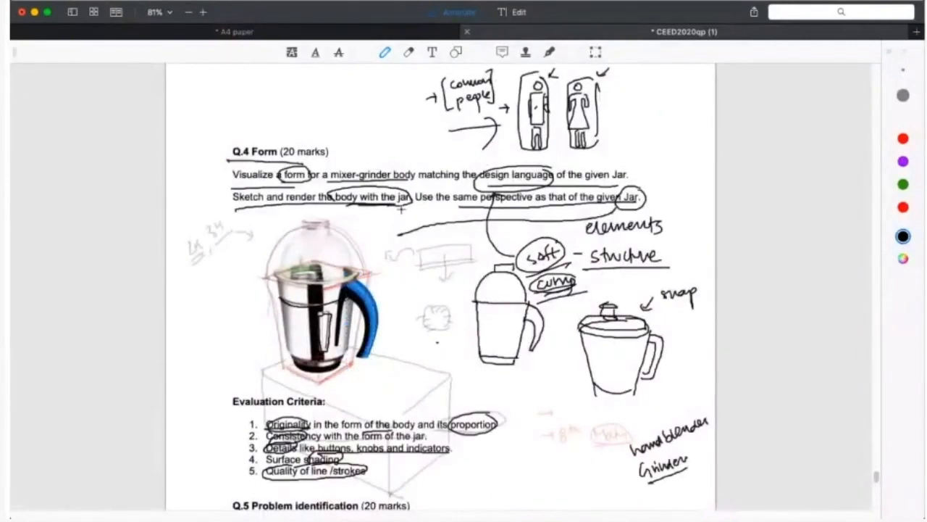
{"action": "scroll", "scroll_direction": "down", "scroll_amount": 3}
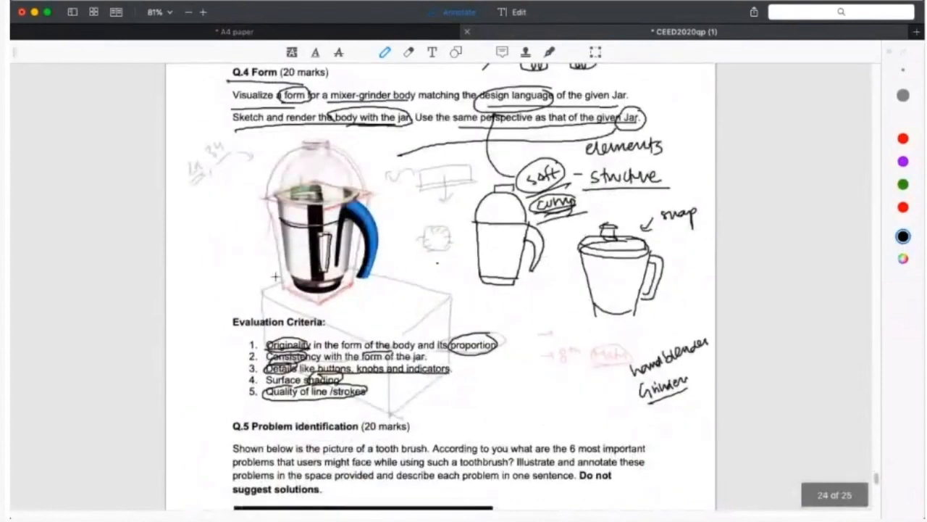
{"action": "left_click_drag", "start_coordinate": [261, 282], "coordinate": [287, 307]}
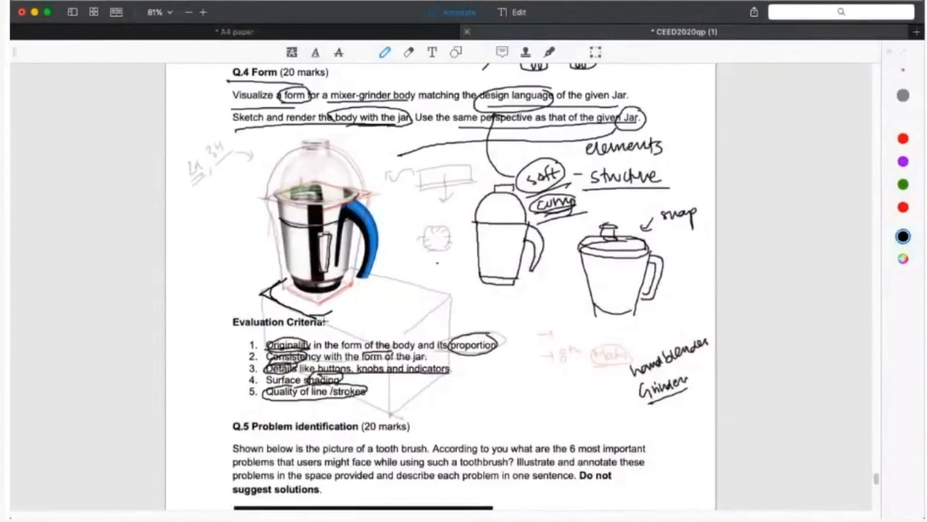
{"action": "left_click_drag", "start_coordinate": [322, 312], "coordinate": [374, 287]}
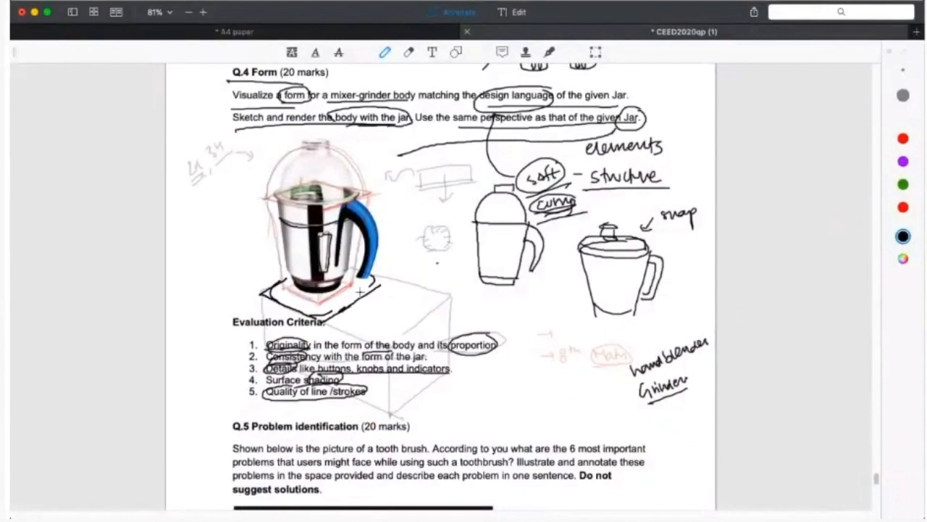
- Extend the body's sides down the page, add a small control shape and refine the lower edges
{"action": "scroll", "scroll_direction": "down", "scroll_amount": 3}
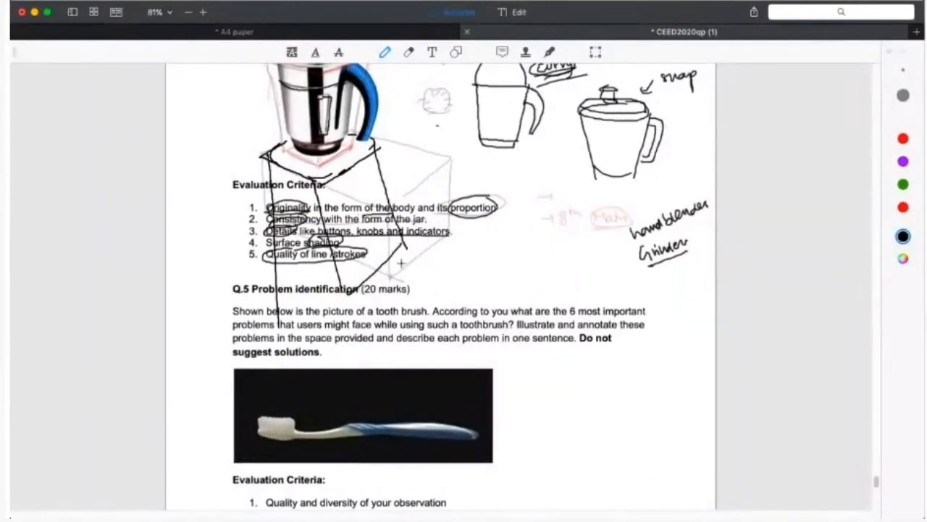
{"action": "left_click_drag", "start_coordinate": [345, 296], "coordinate": [446, 249]}
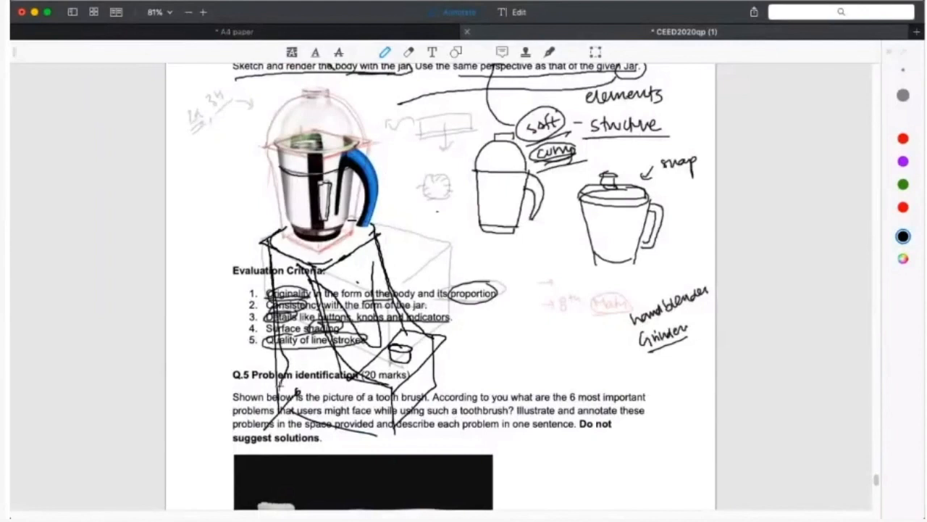
{"action": "left_click_drag", "start_coordinate": [283, 384], "coordinate": [421, 388]}
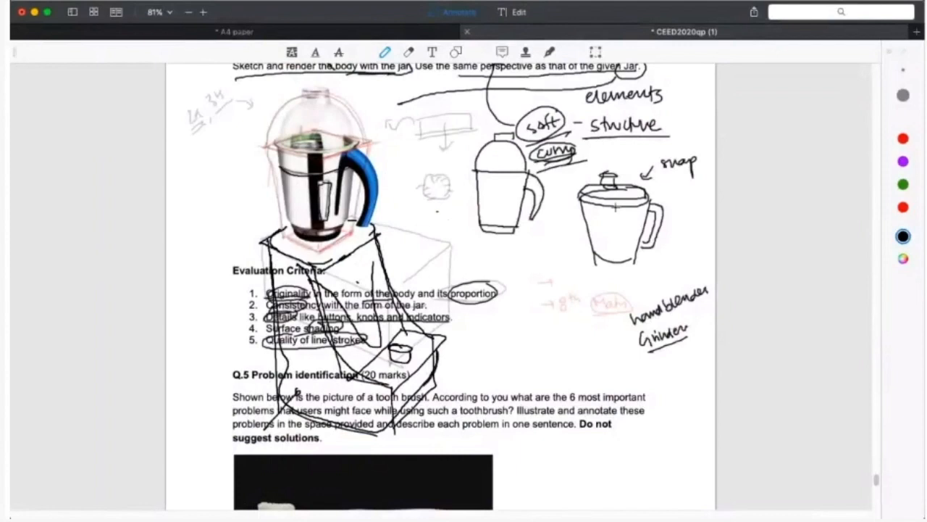
{"action": "scroll", "scroll_direction": "down", "scroll_amount": 3}
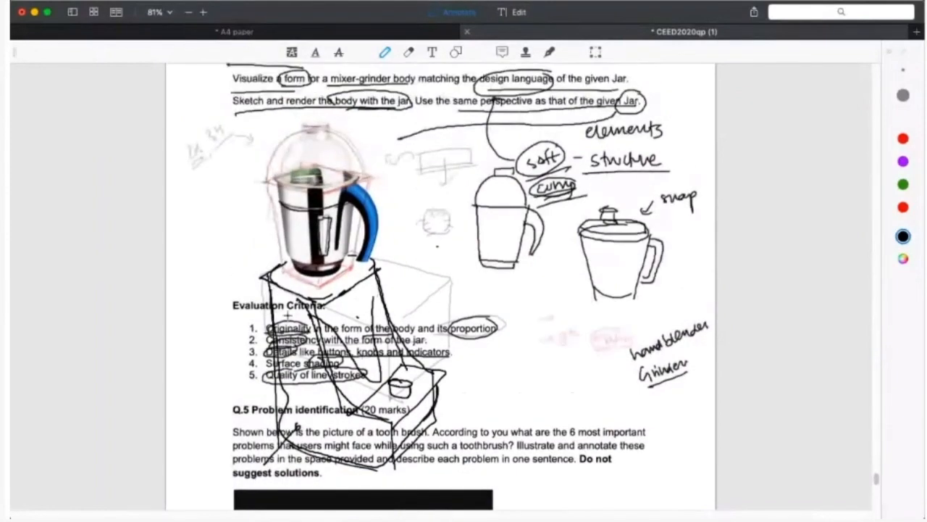
{"action": "left_click_drag", "start_coordinate": [261, 278], "coordinate": [362, 276]}
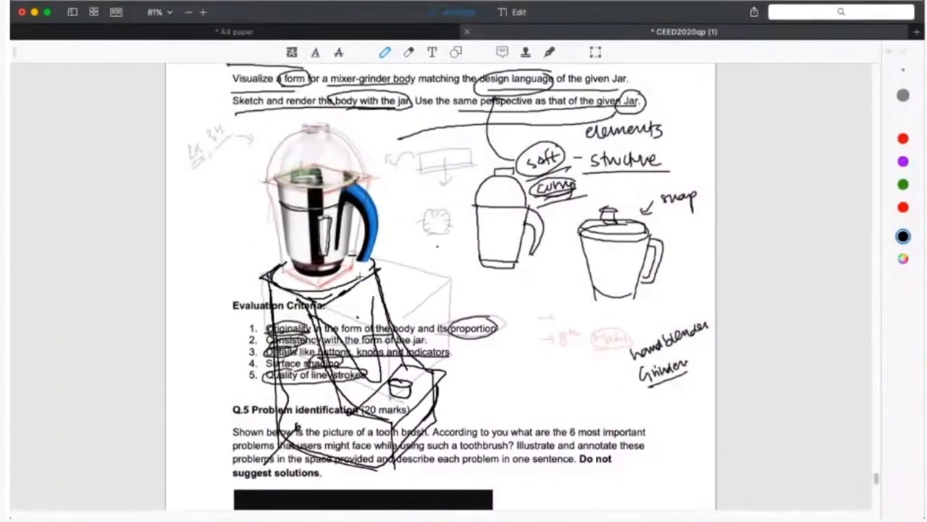